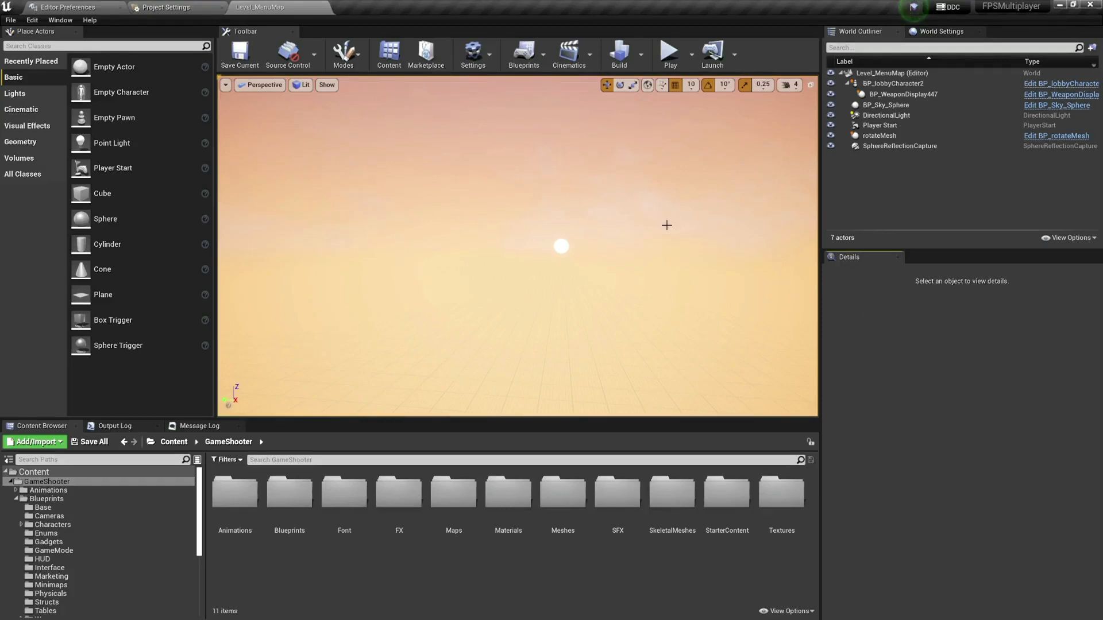
mouse_move(503, 211)
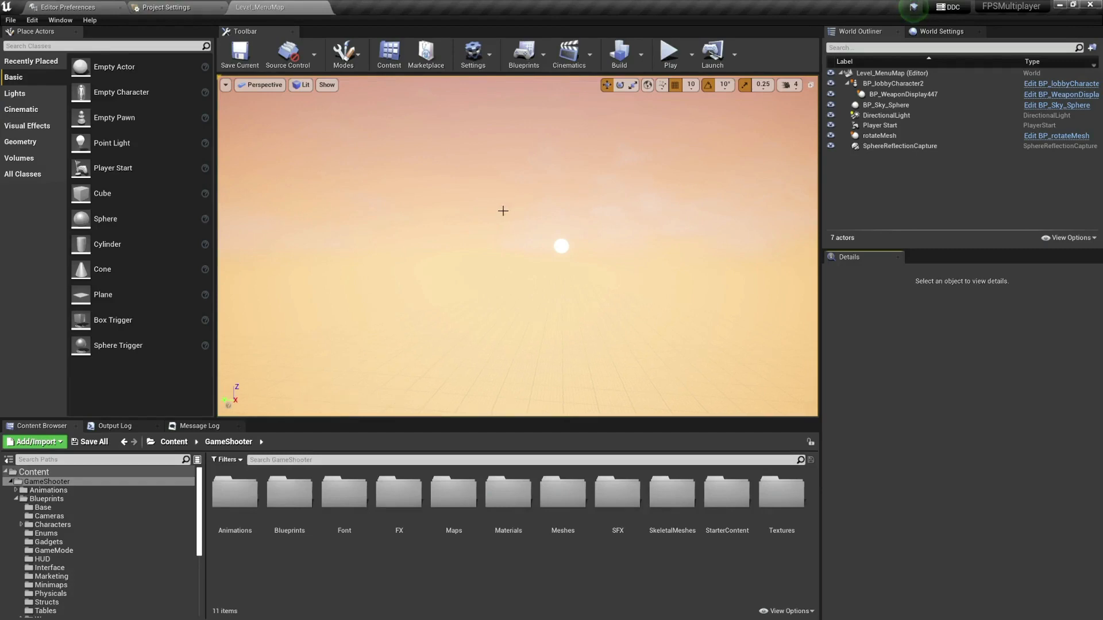
mouse_move(500, 199)
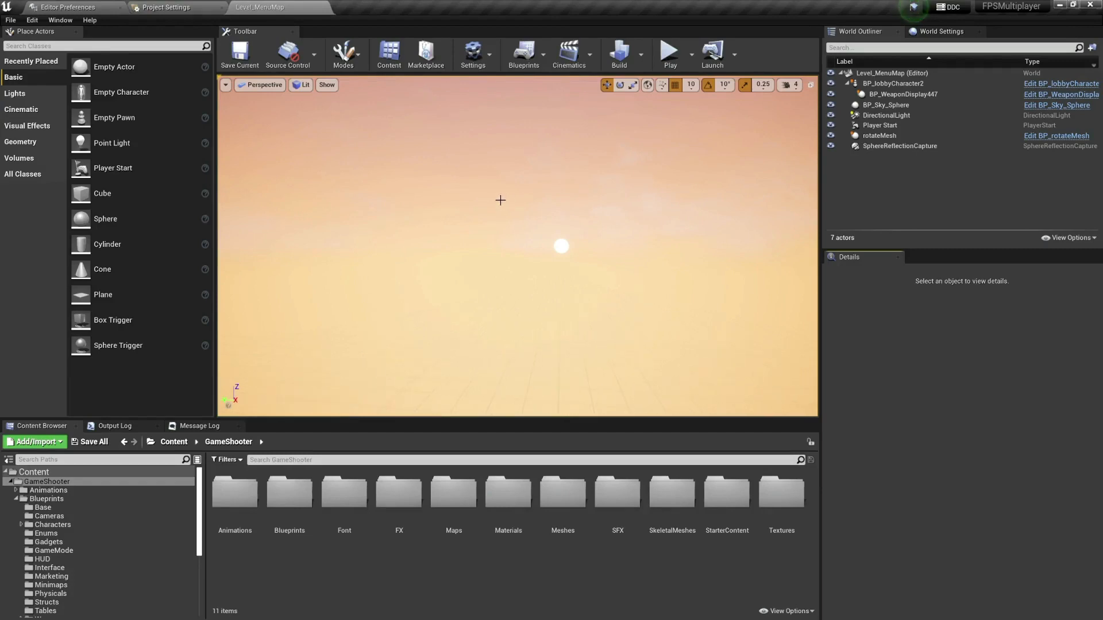
mouse_move(430, 33)
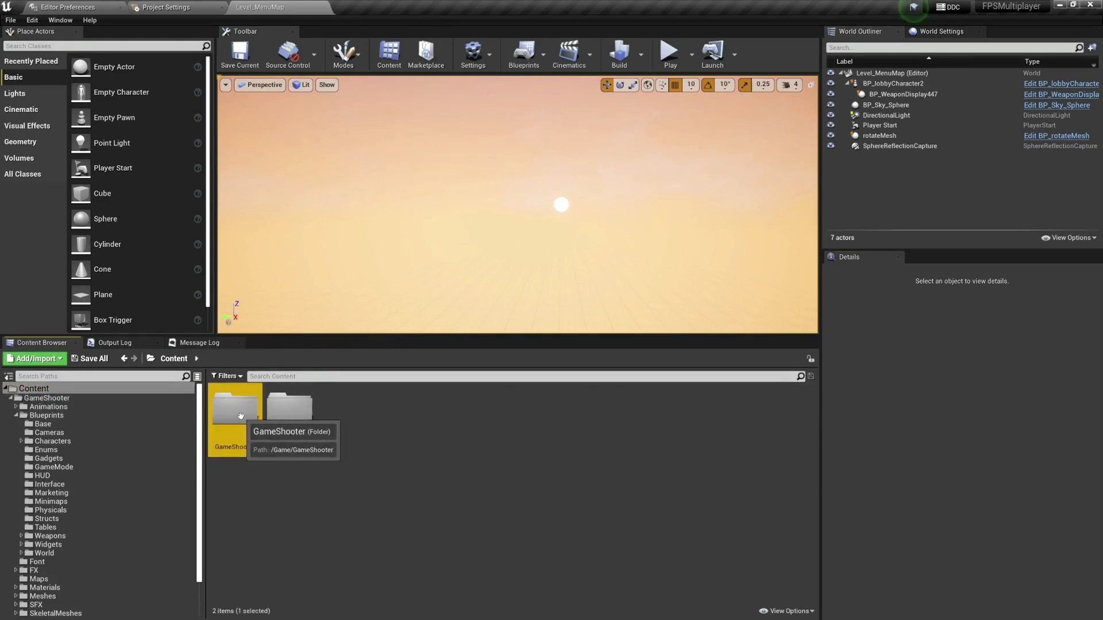
- Select Level_MenuMap among the GameShooter Maps assets
double_click(234, 412)
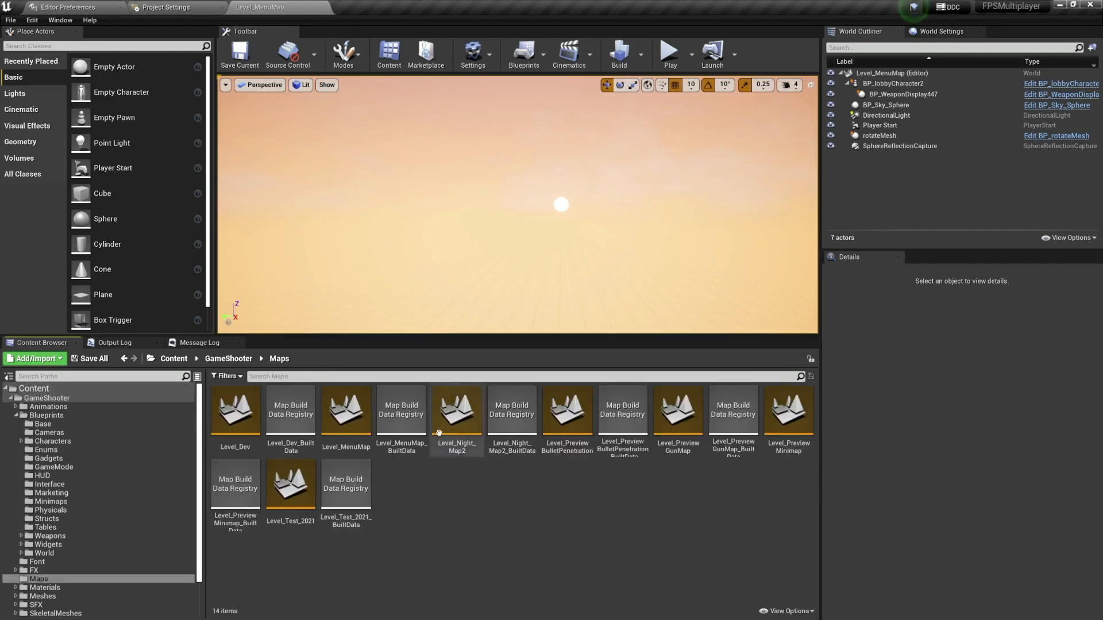
left_click(346, 411)
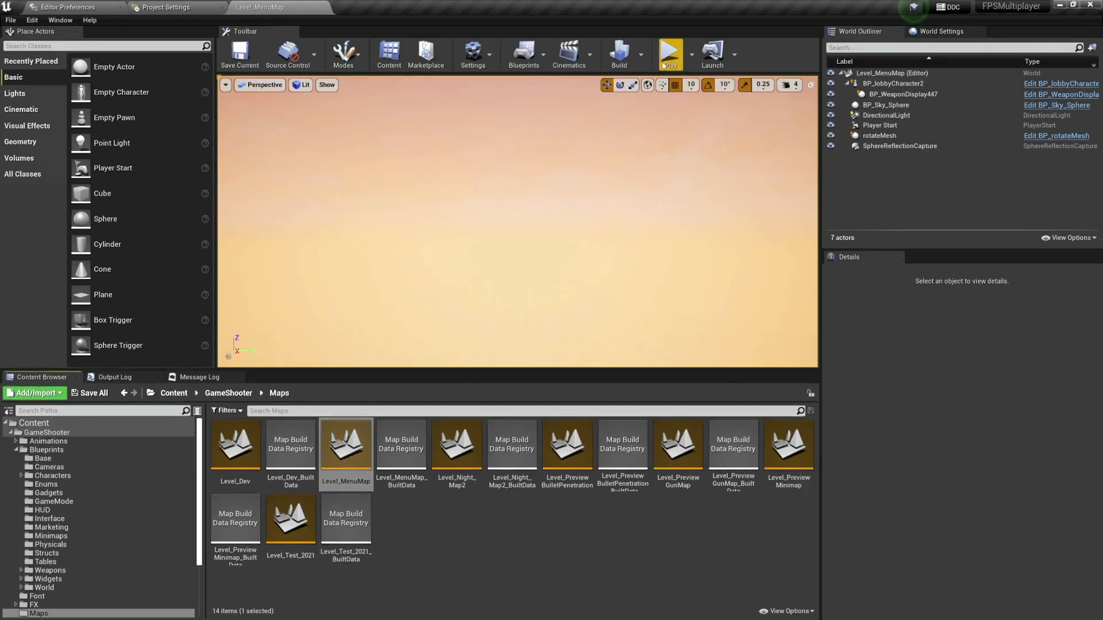
- Play the menu level, glance at Multiplayer, then start a Singleplayer match reaching the Weapons Loadout screen
left_click(669, 55)
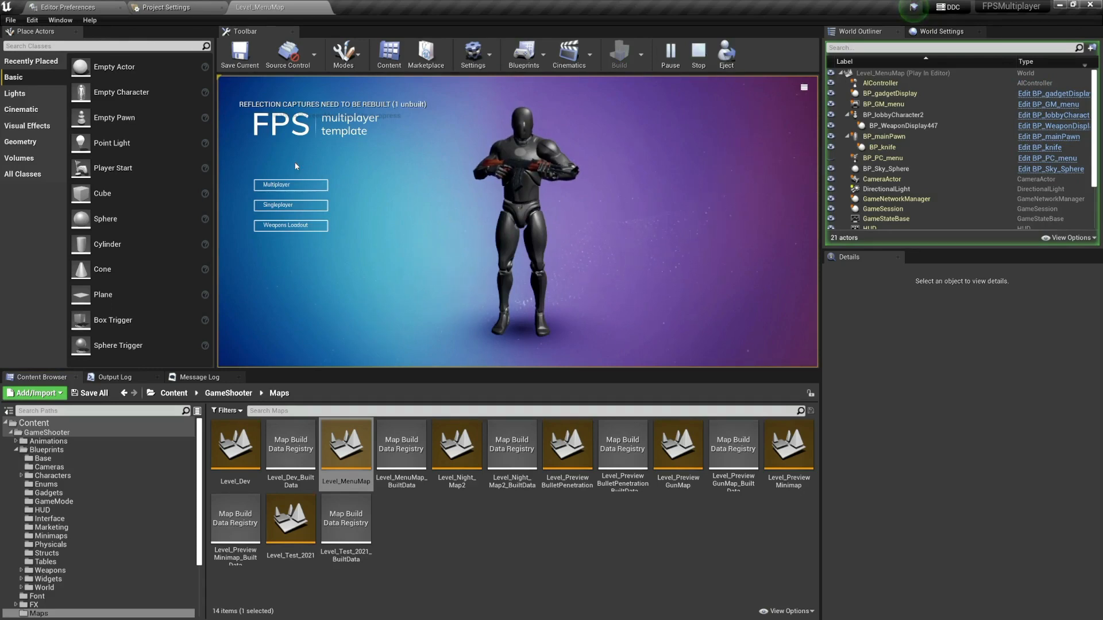
left_click(290, 184)
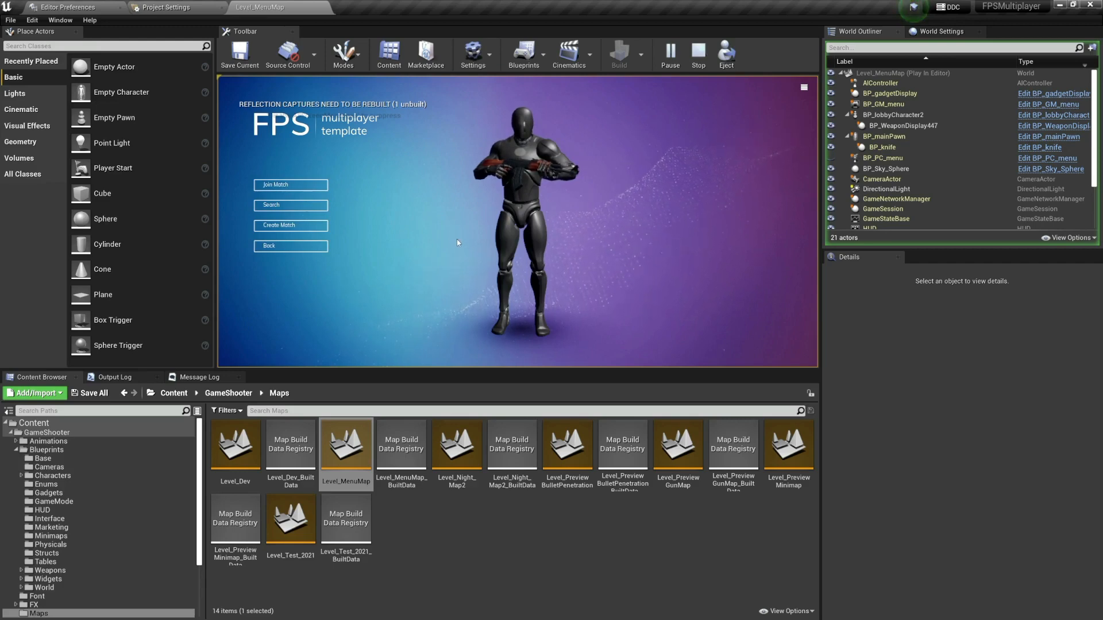
mouse_move(493, 262)
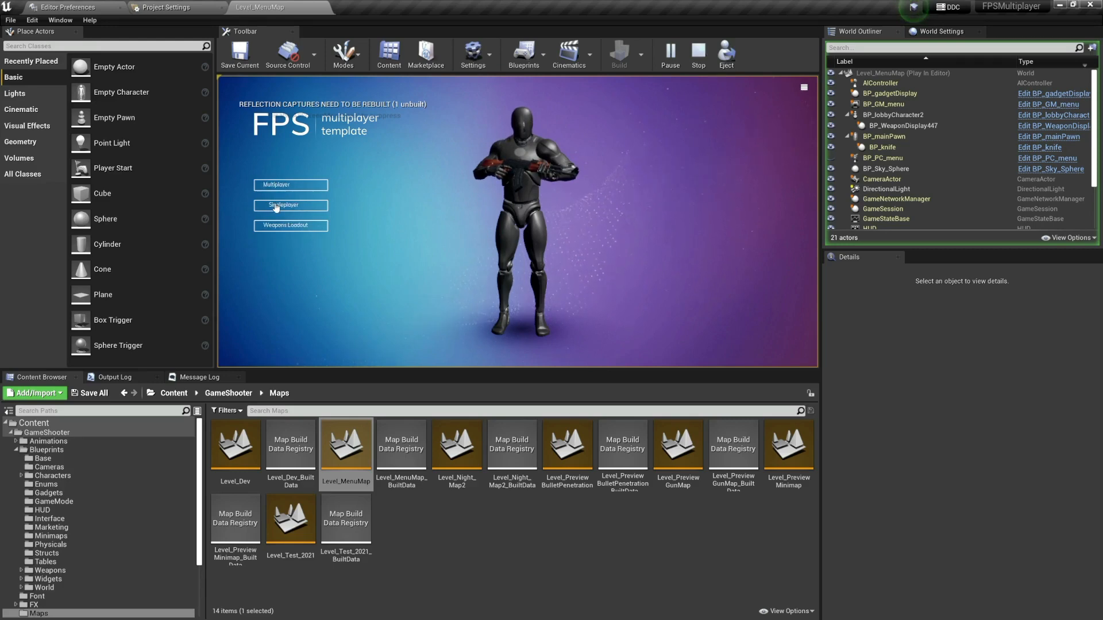
left_click(290, 205)
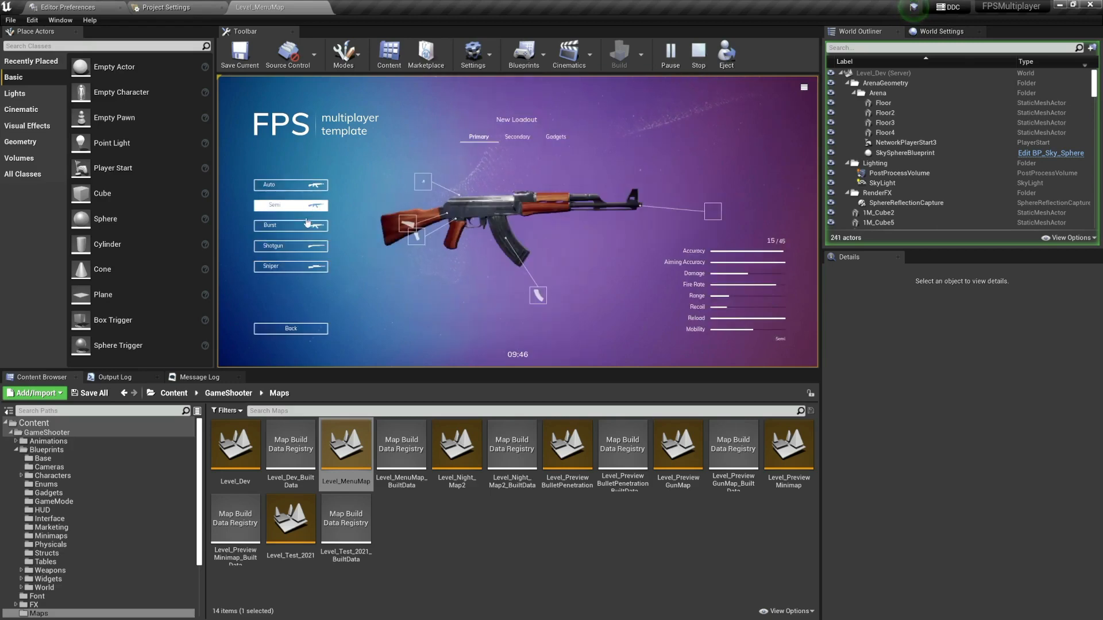
- Pick the Burst rifle as primary, view the secondary pistols, and return to the loadout list
left_click(290, 225)
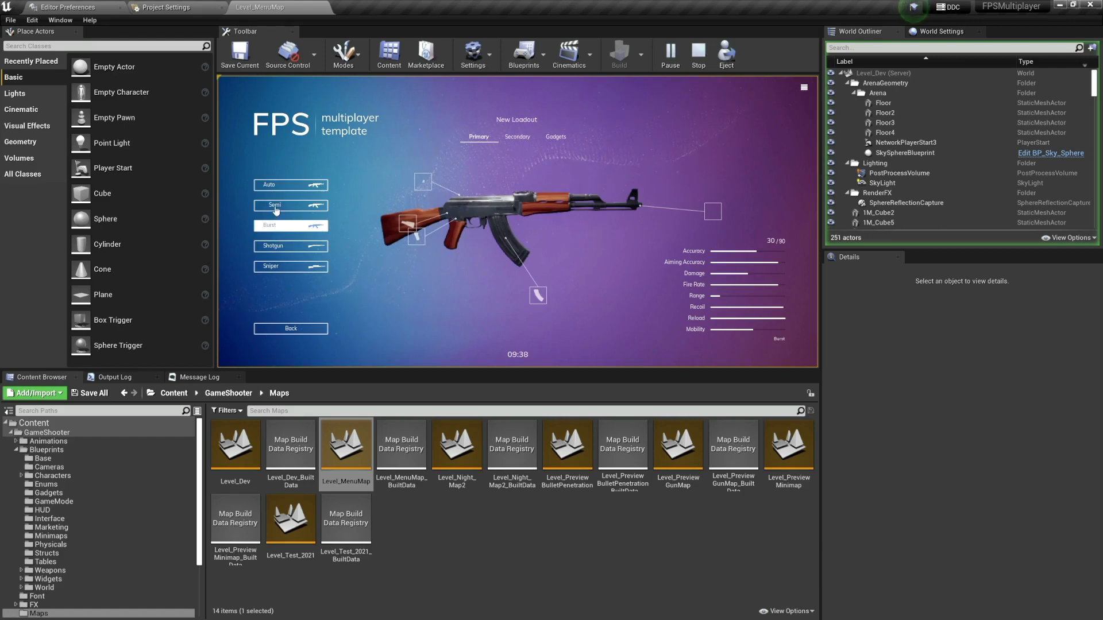
left_click(517, 137)
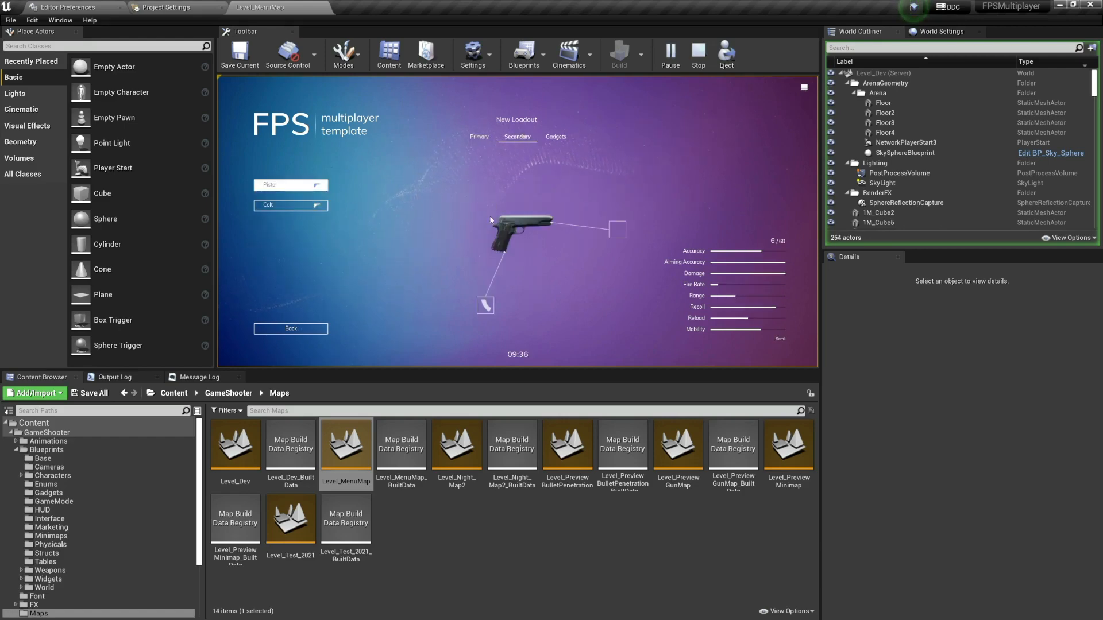
left_click(556, 137)
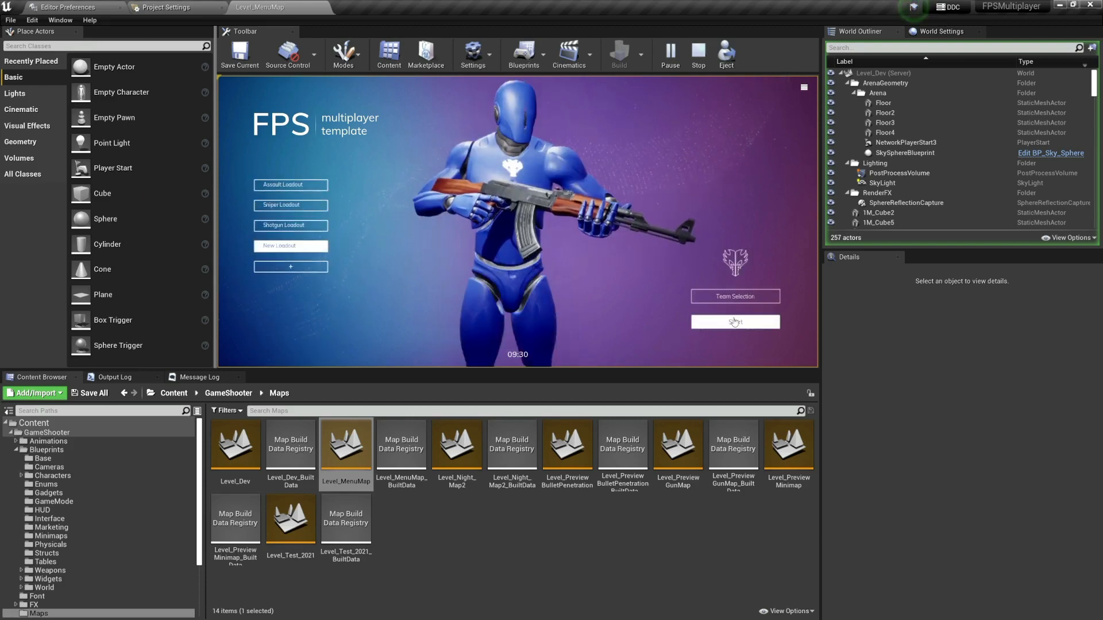
- Launch the match and enter the arena with a rifle among the bots
left_click(734, 321)
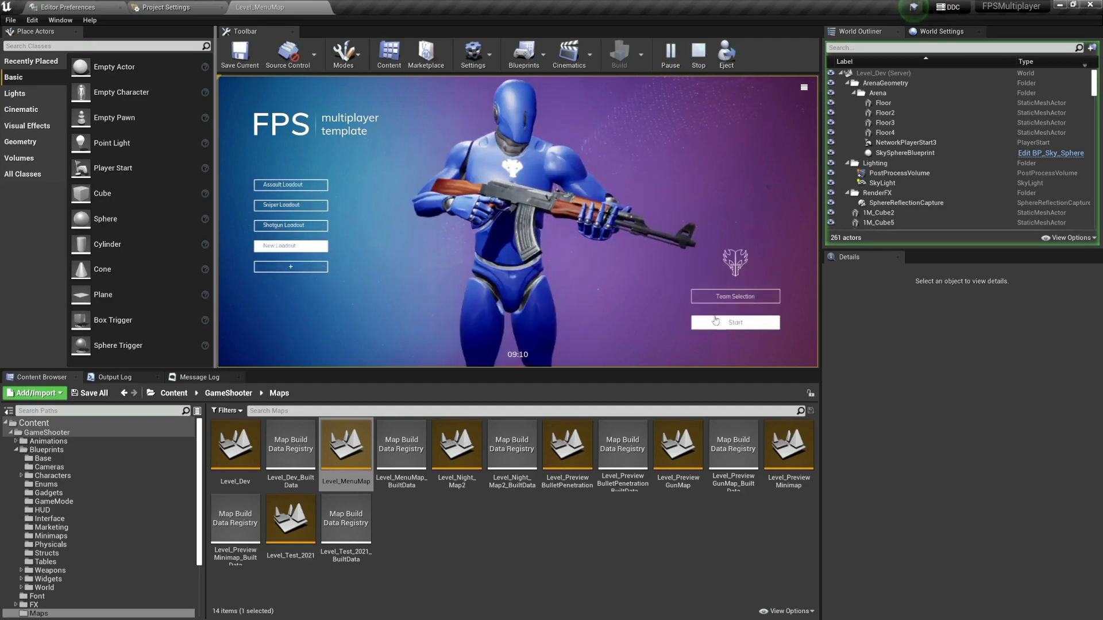
left_click(734, 322)
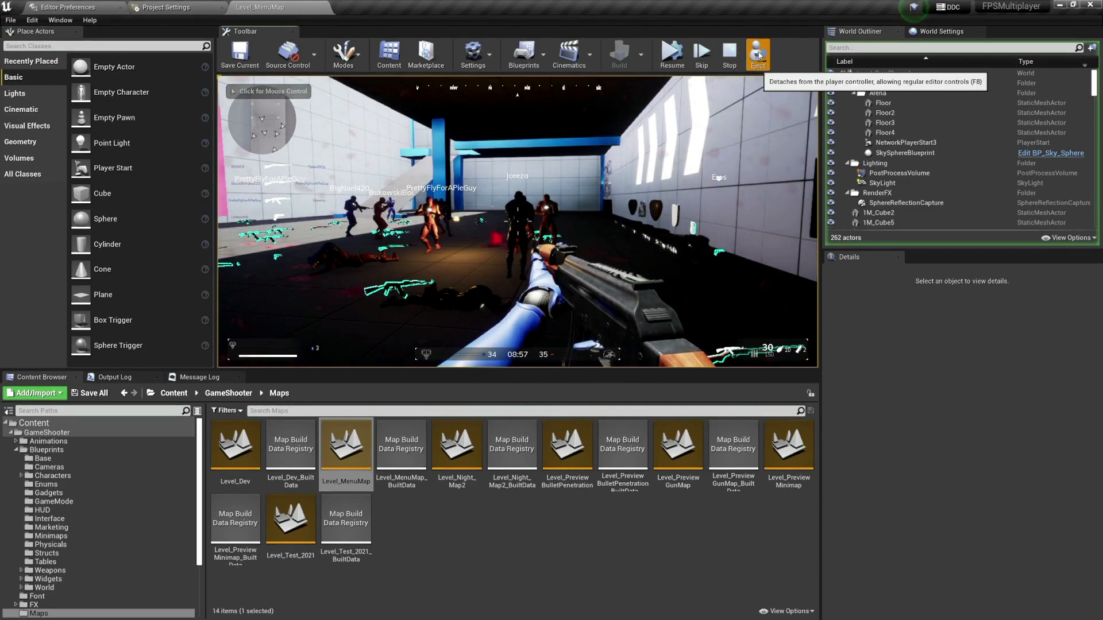
- Eject from the player, select the BP_basePawn8 bot, and show the GameShooter Blueprints folder
left_click(757, 54)
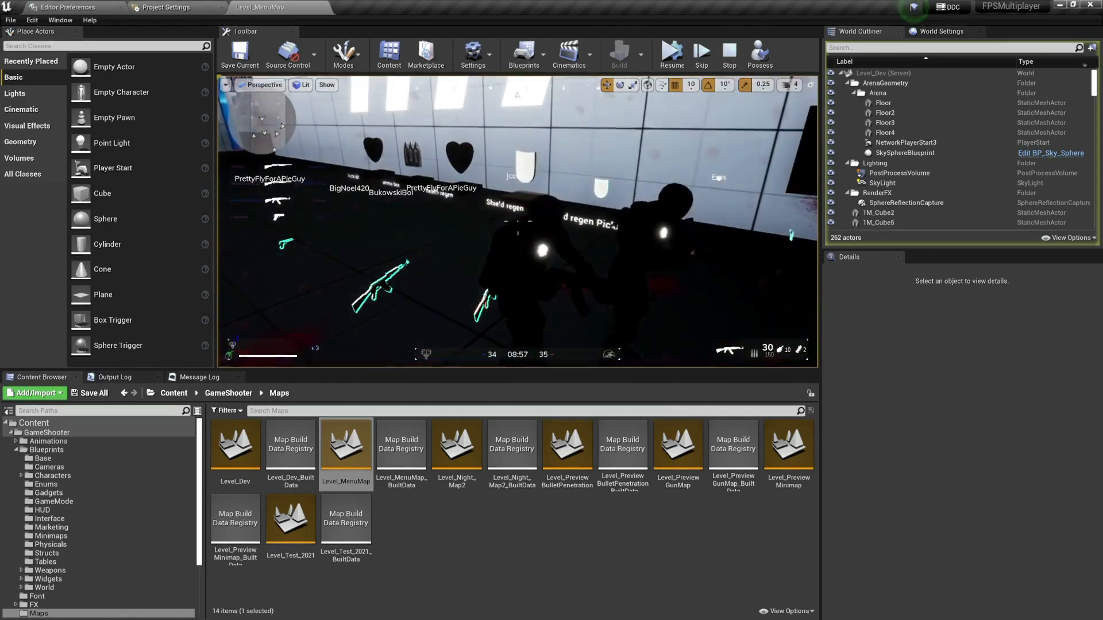
left_click(885, 161)
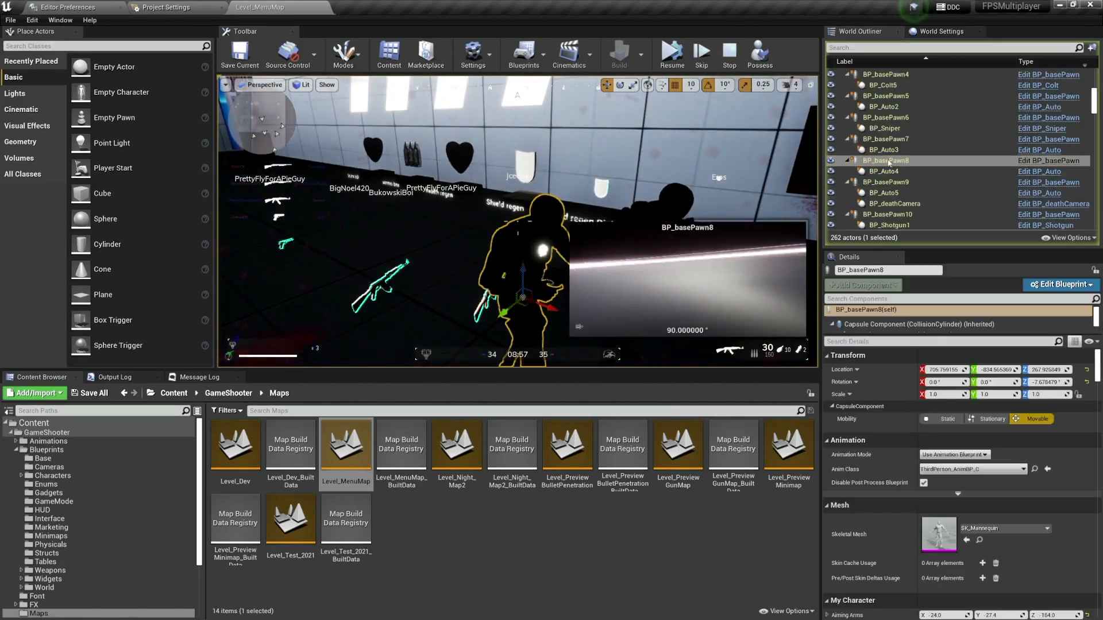
mouse_move(918, 164)
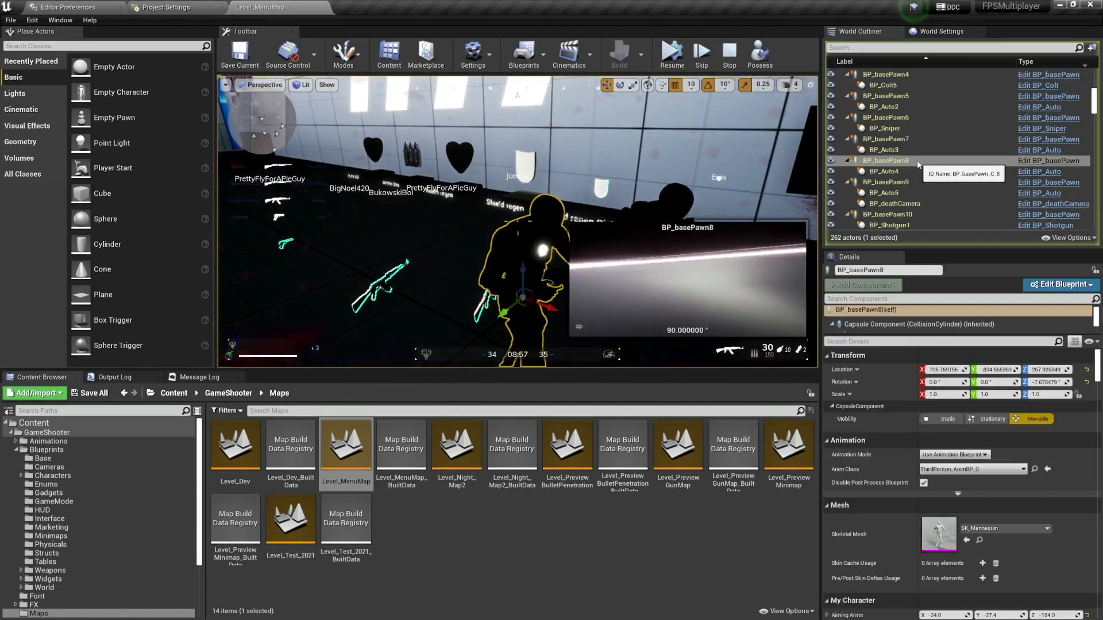
left_click(228, 393)
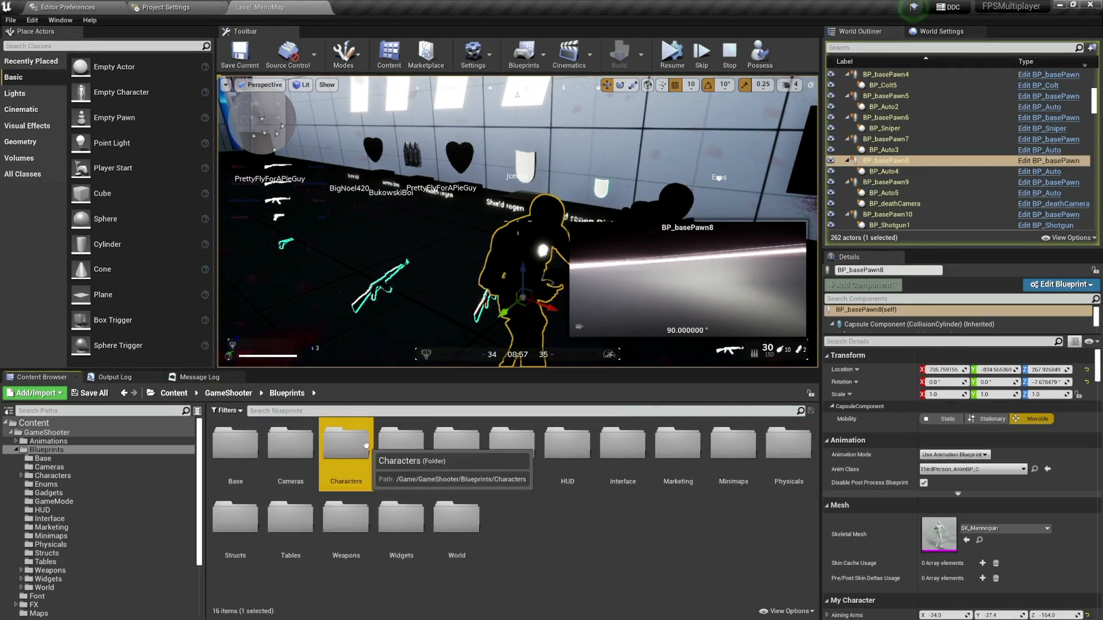
- Bring up the BP_basePawn character Blueprint from the Characters folder
double_click(345, 442)
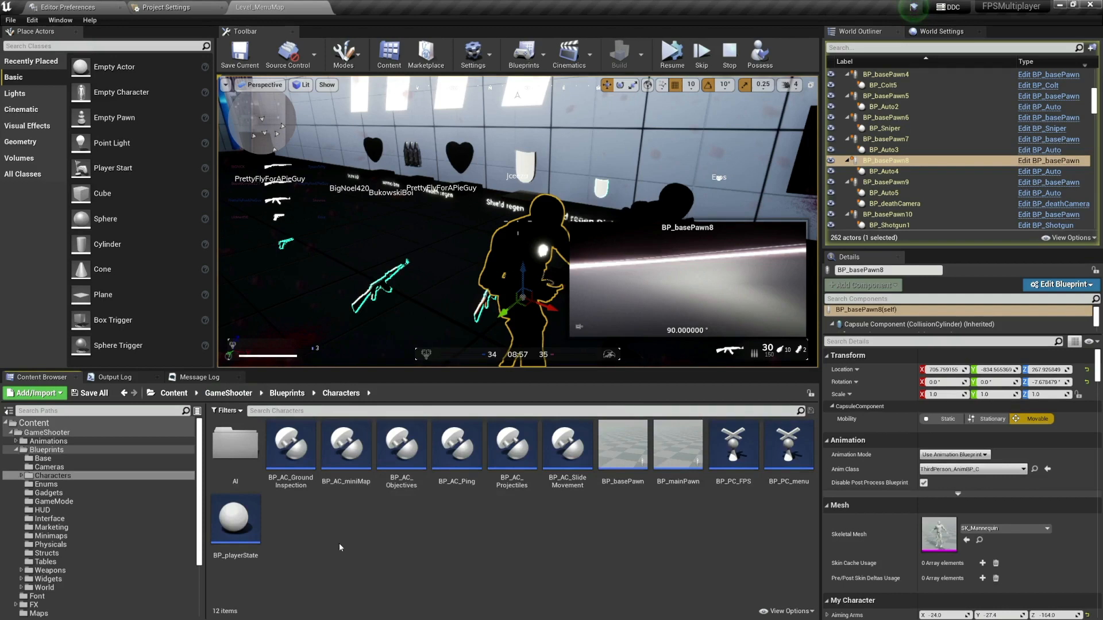
mouse_move(621, 444)
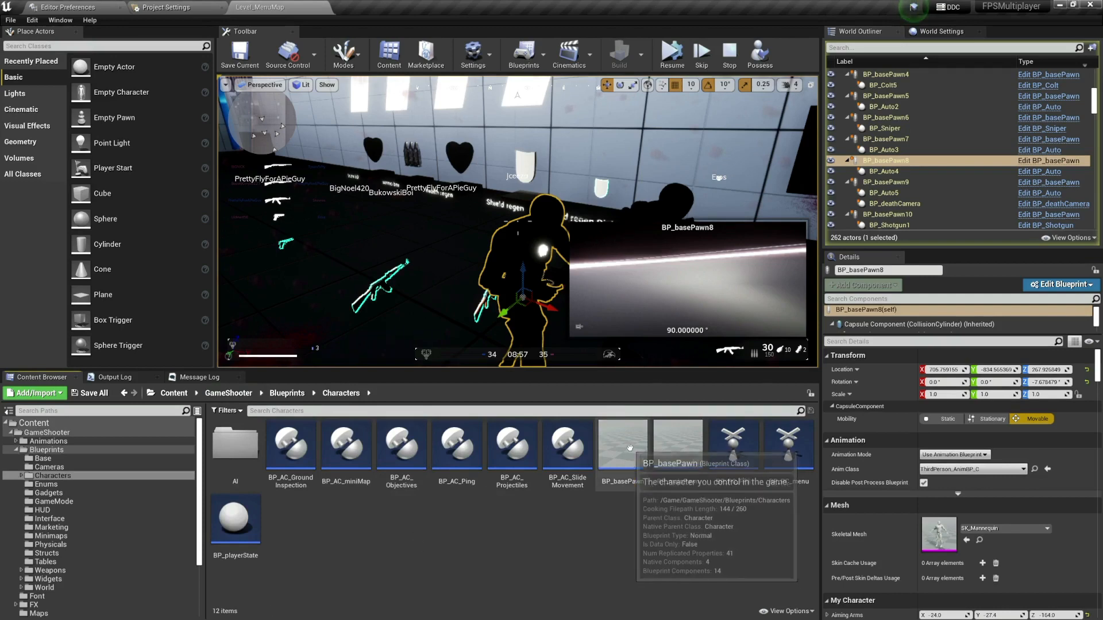
left_click(621, 440)
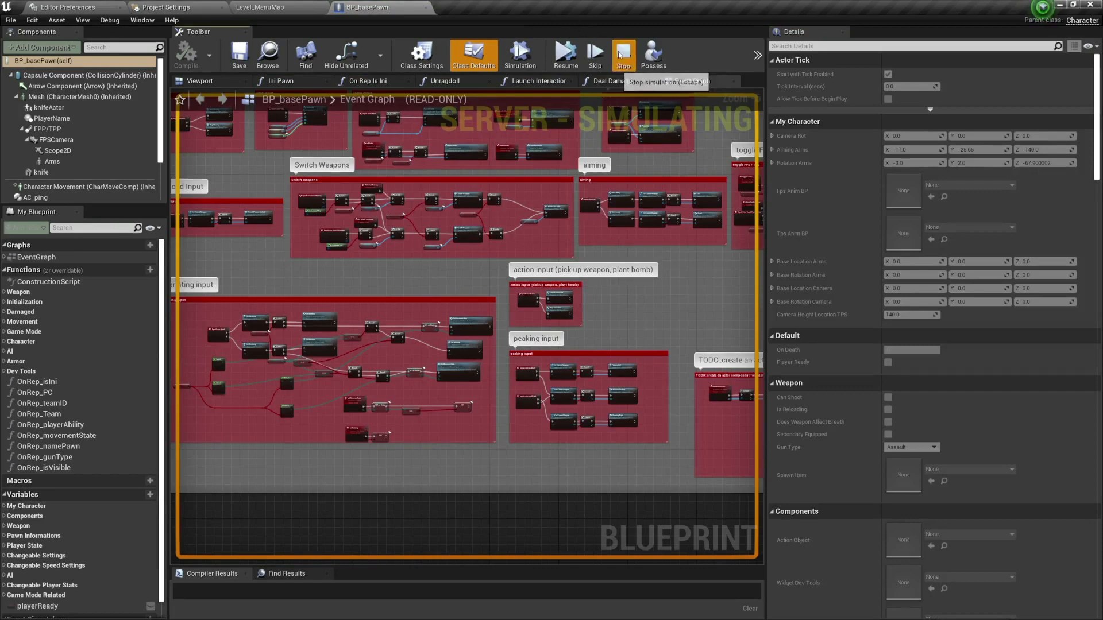
- Stop the simulation and browse BP_basePawn's Fire, Ping and Reload input sections
left_click(621, 55)
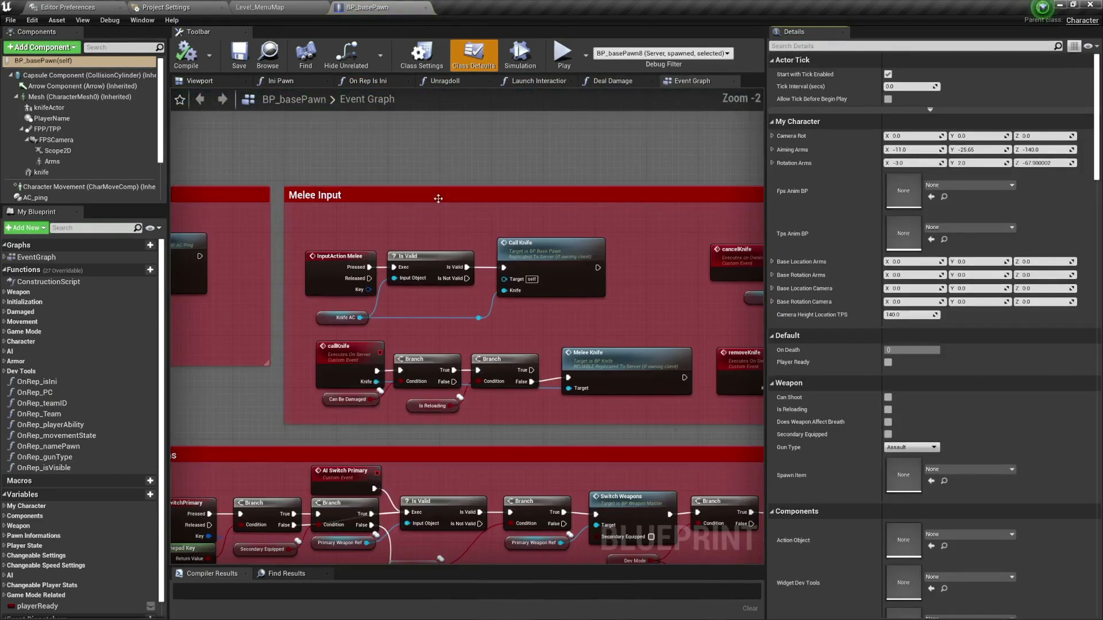
scroll("down", 3)
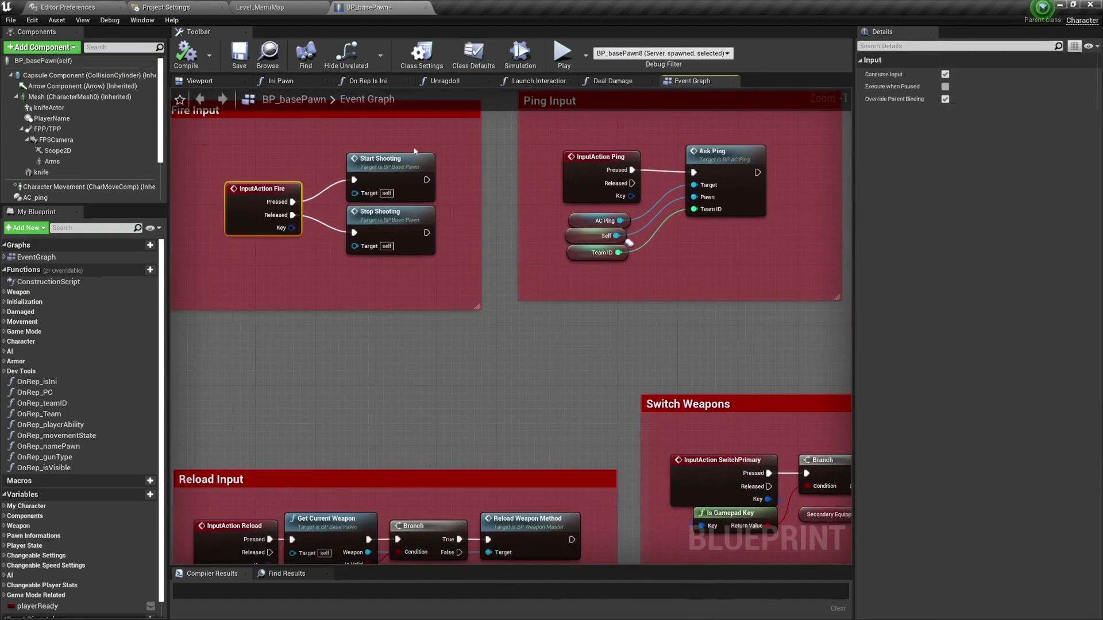
- Inspect BP_WeaponMaster's StartShooting server event and shooting sections, then return to BP_basePawn
left_click(390, 158)
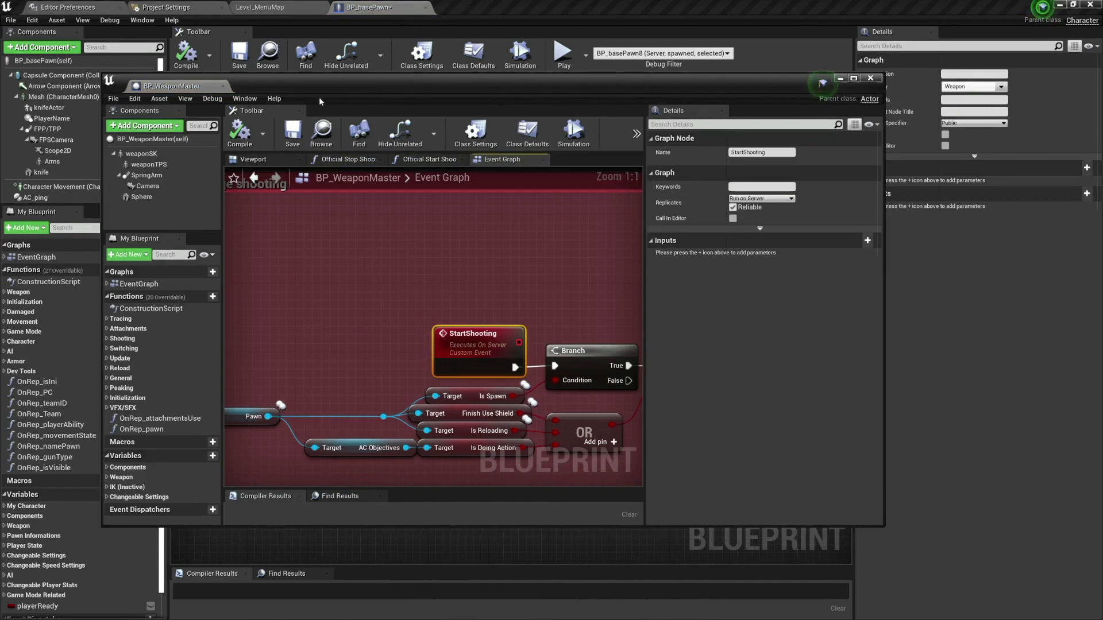
left_click(513, 8)
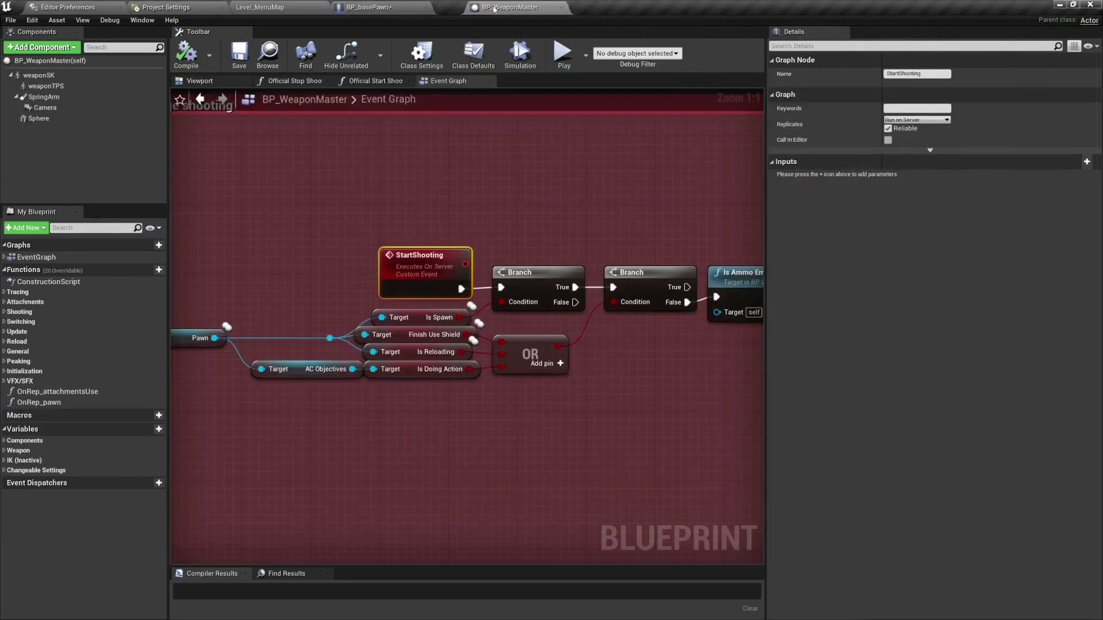
scroll("down", 3)
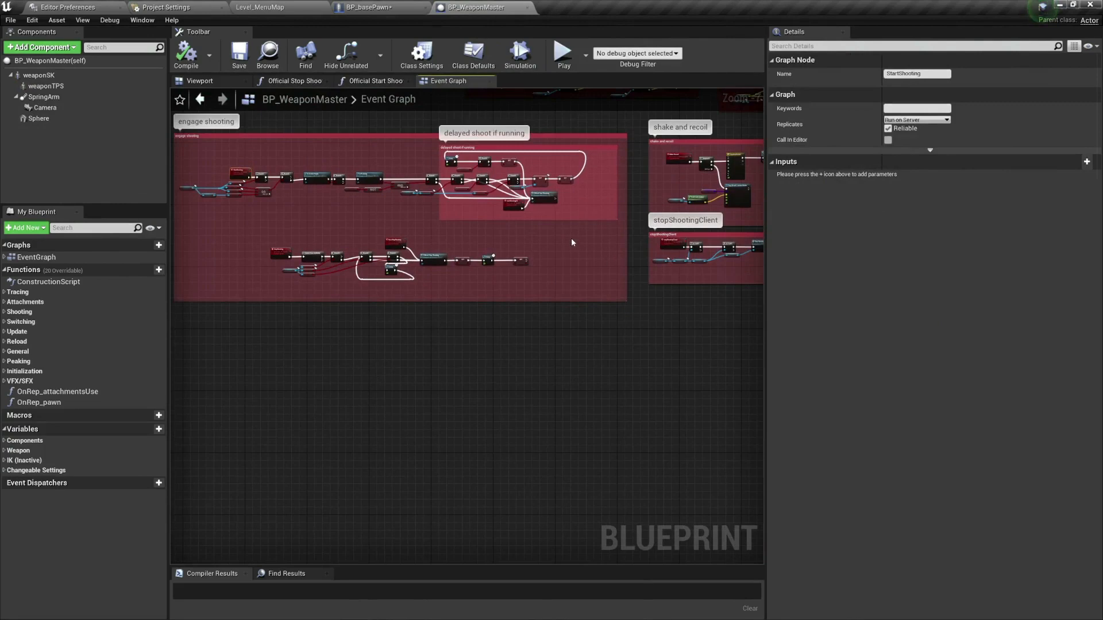
scroll("down", 3)
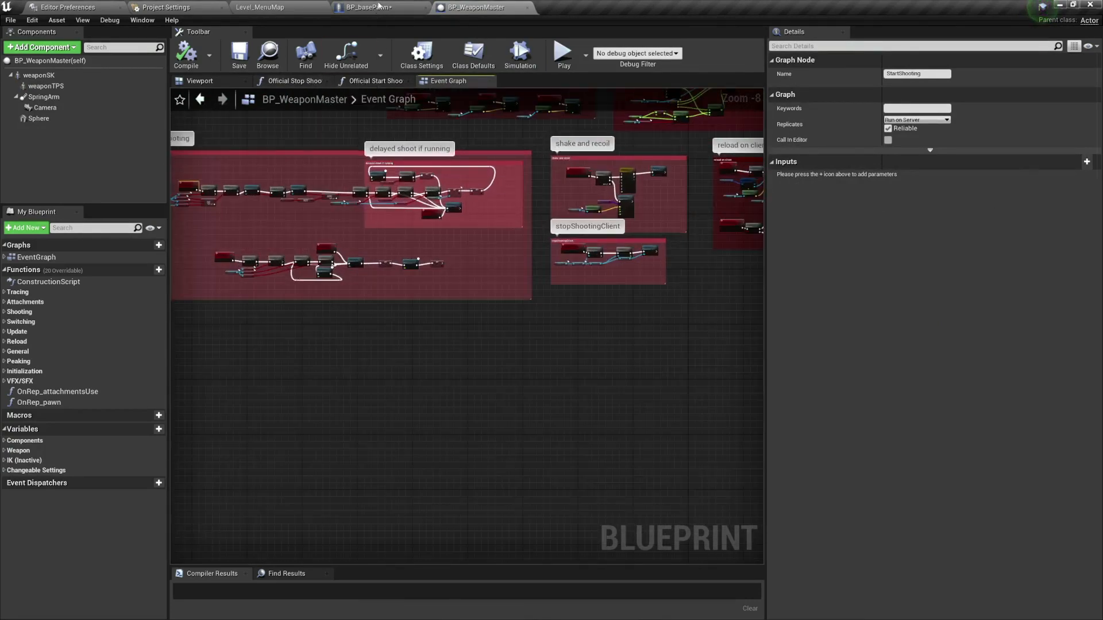
left_click(369, 7)
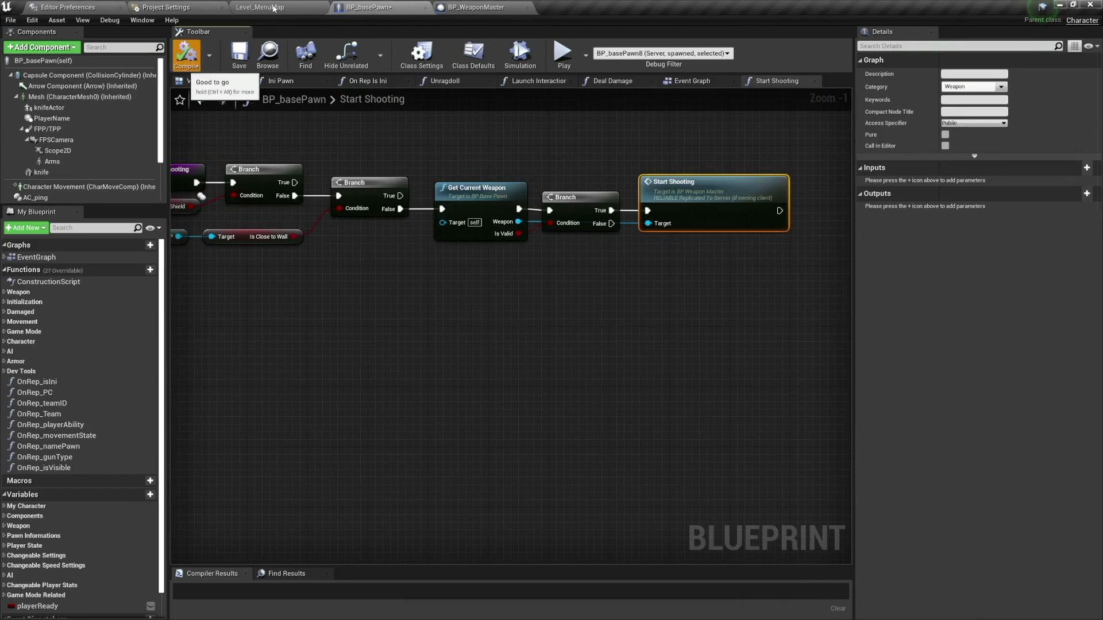
- From the level editor, browse the Characters AI folder and bring up the BB_AI blackboard
left_click(264, 7)
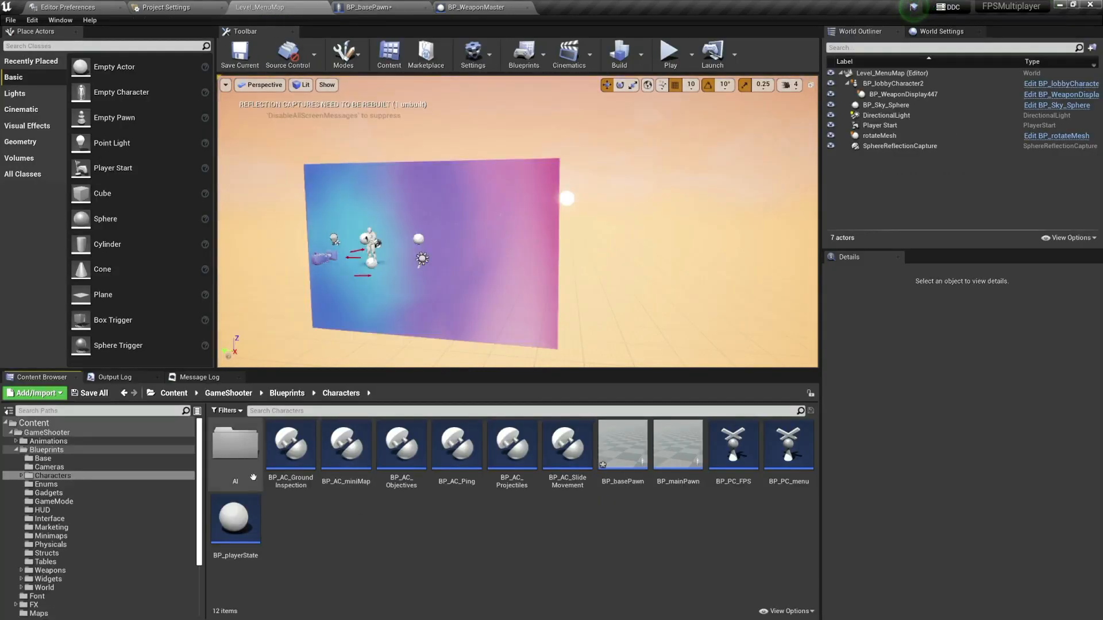
left_click(37, 484)
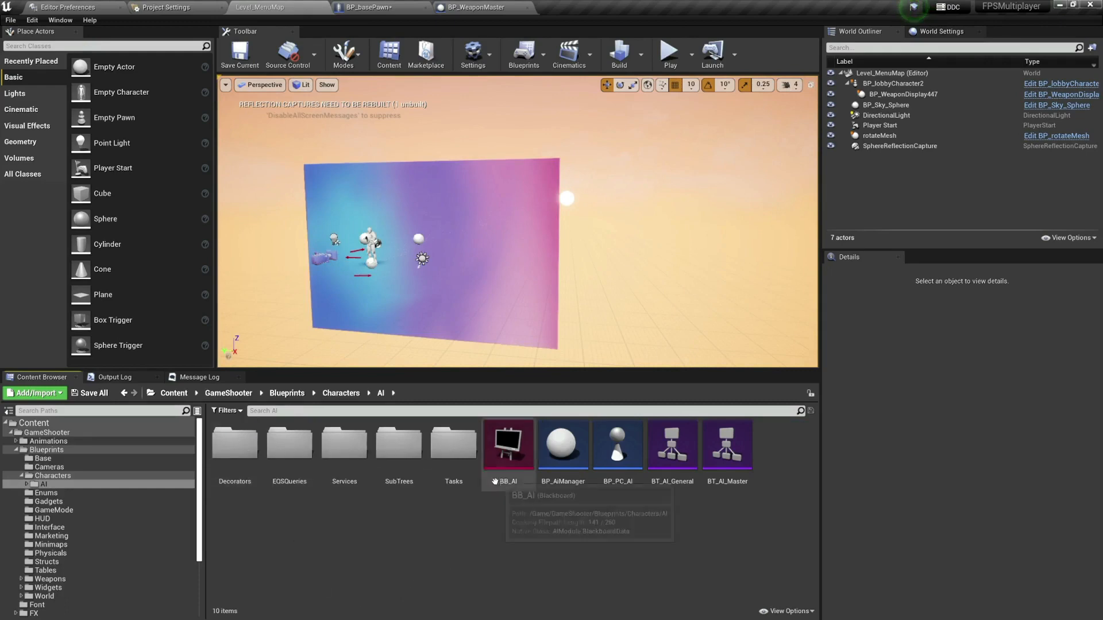
mouse_move(629, 529)
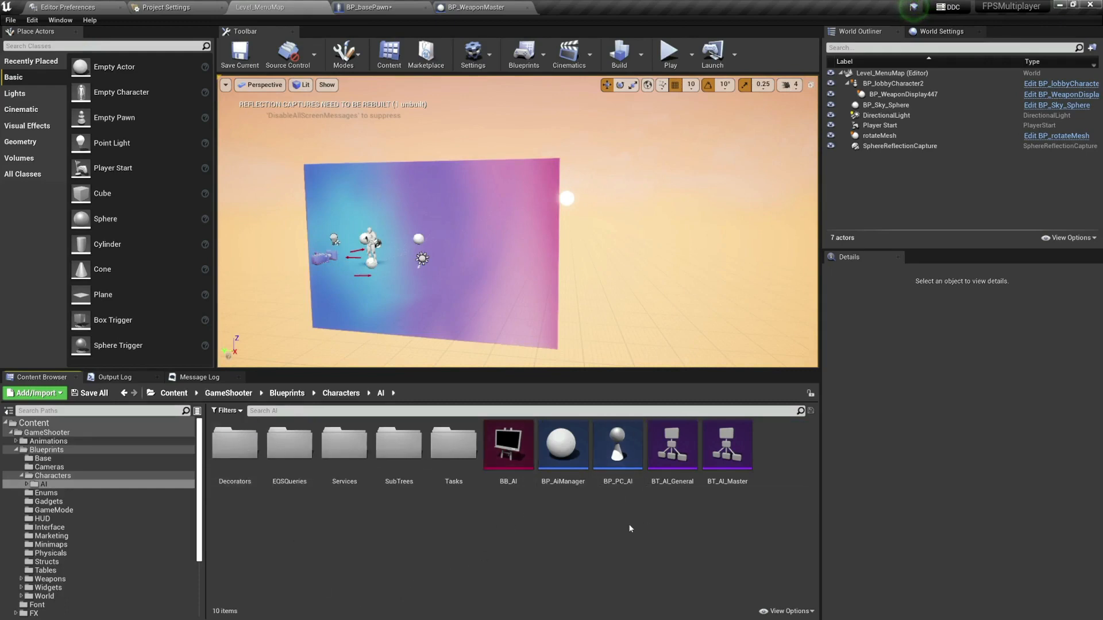
mouse_move(599, 537)
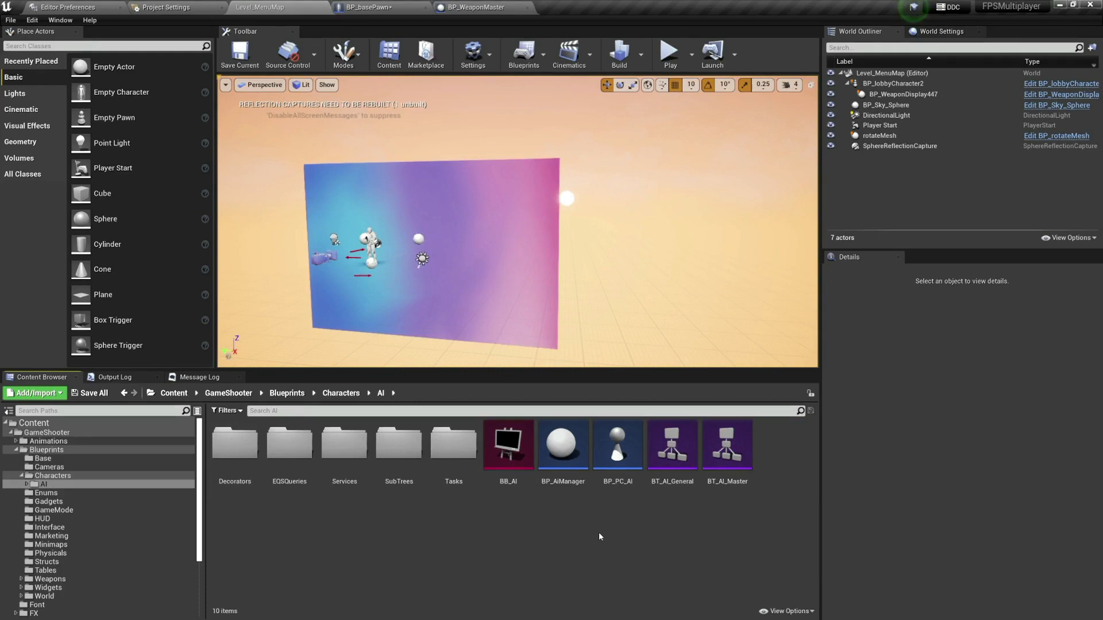
mouse_move(479, 503)
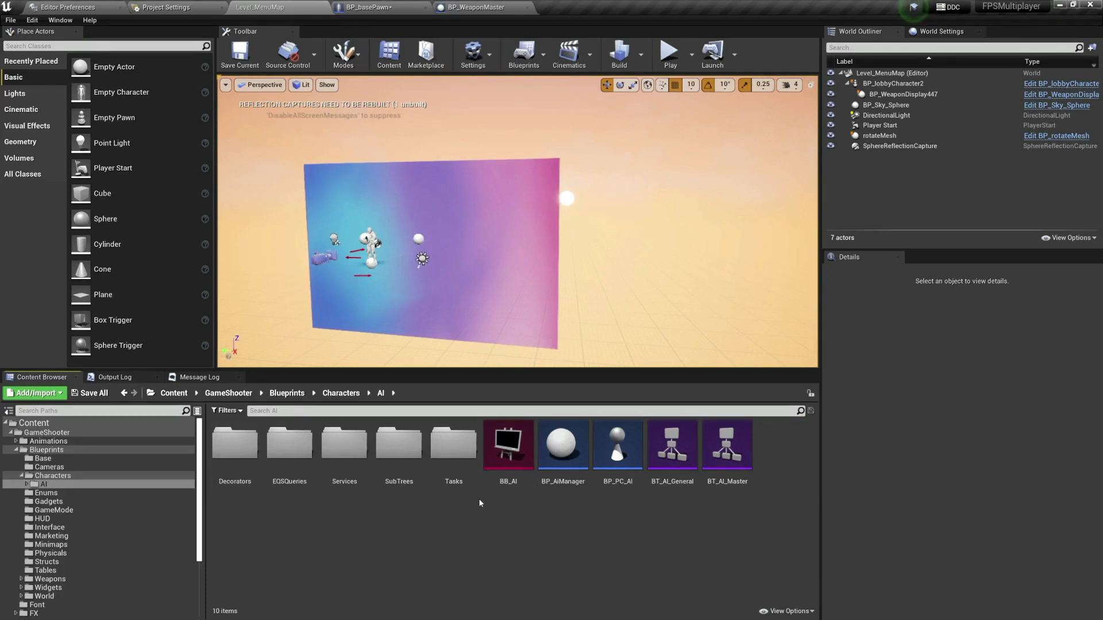
double_click(508, 444)
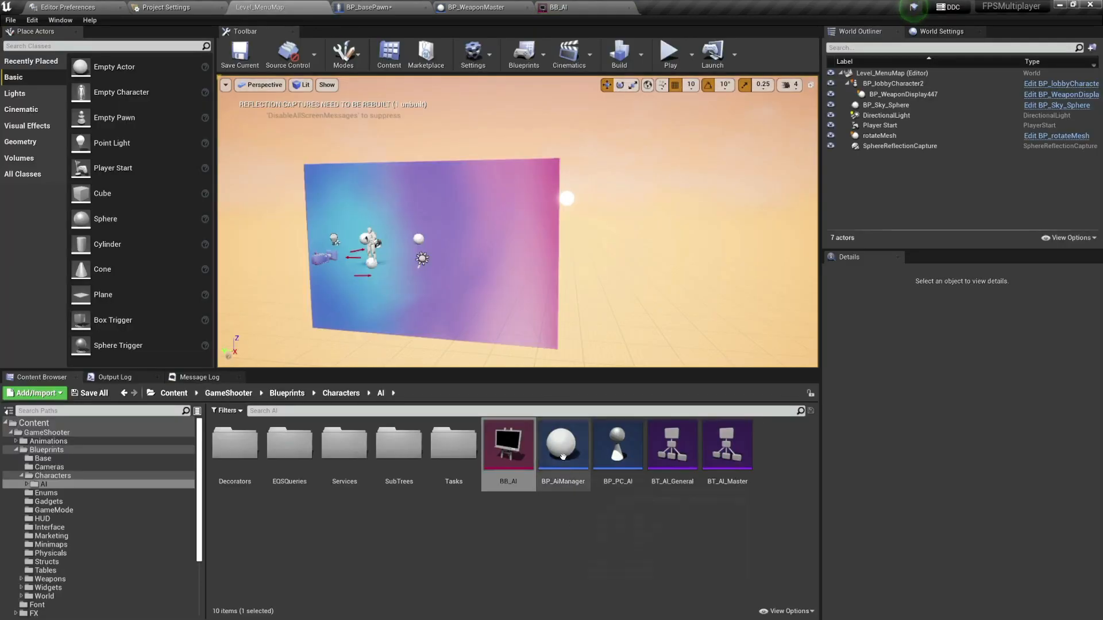
- Review BP_AiManager's event graph, then return to BP_basePawn's Start Shooting function
double_click(562, 444)
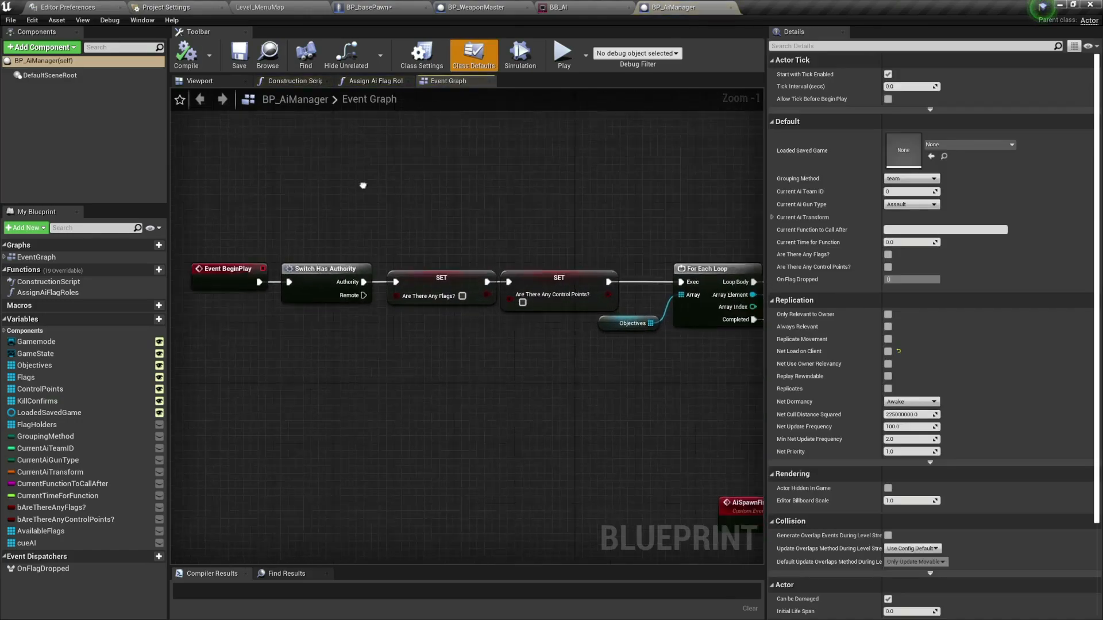
scroll("down", 3)
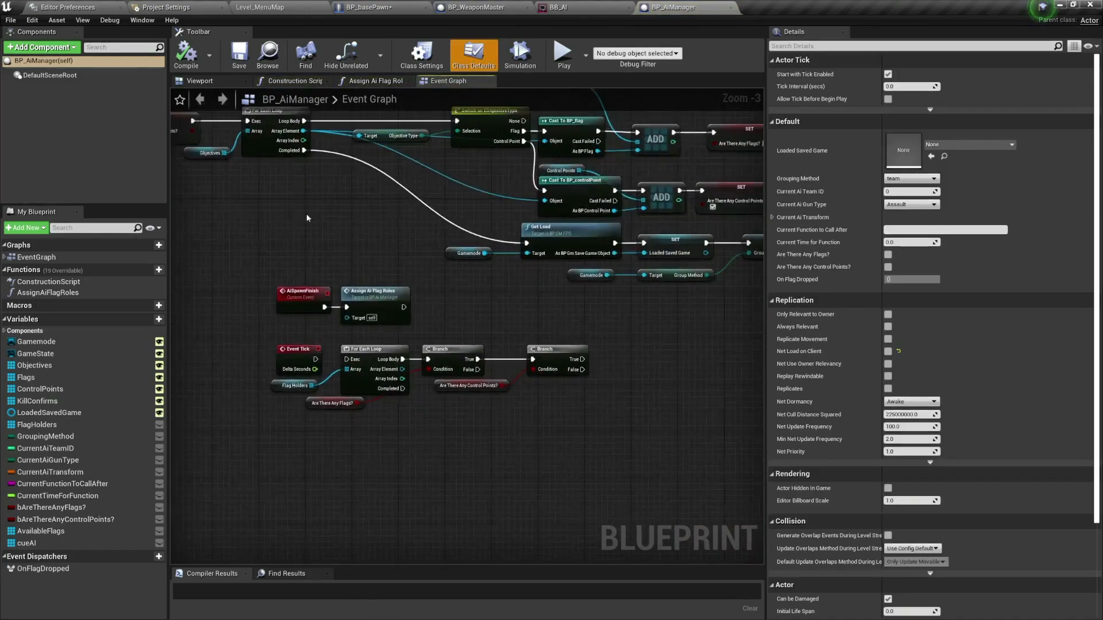
scroll("down", 3)
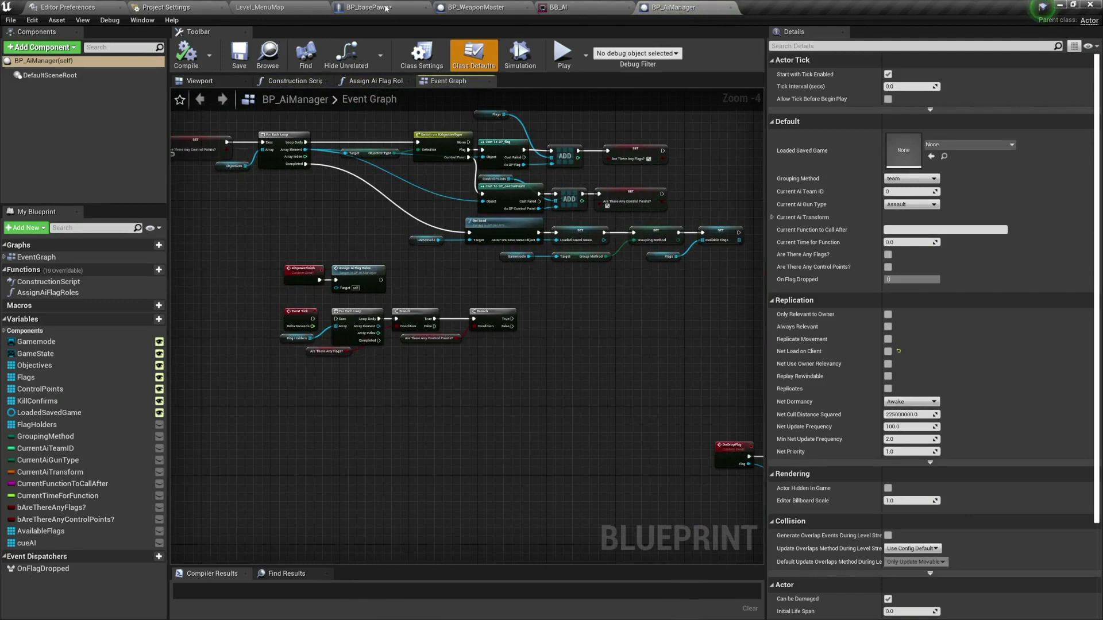
left_click(365, 7)
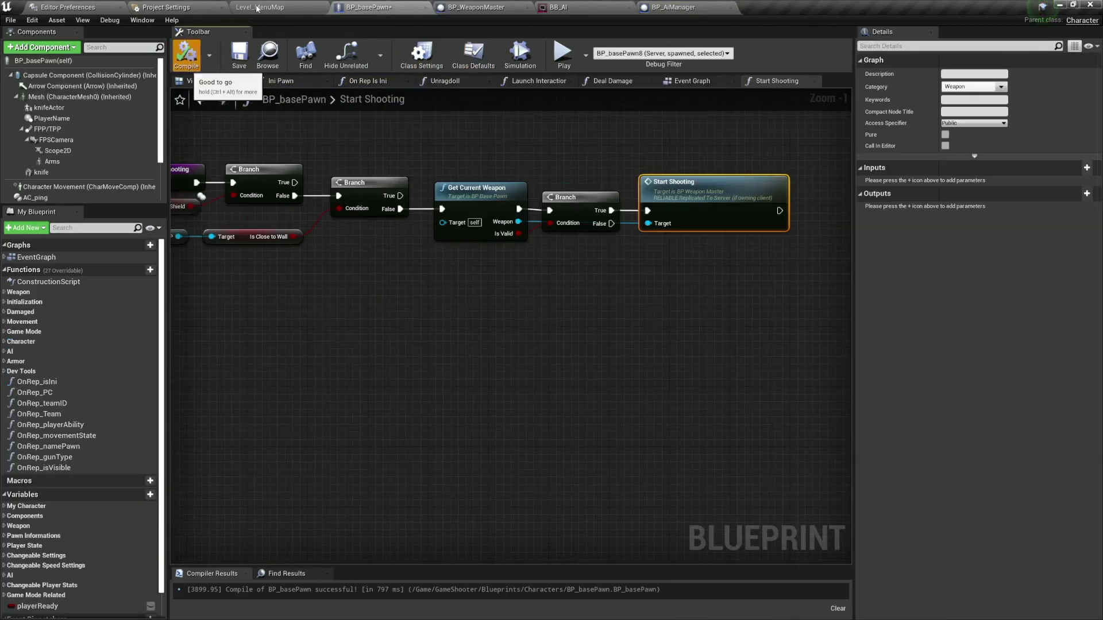
- Survey BP_basePawn's character preview viewport and its event graph input comments, then return to Level_MenuMap
left_click(274, 6)
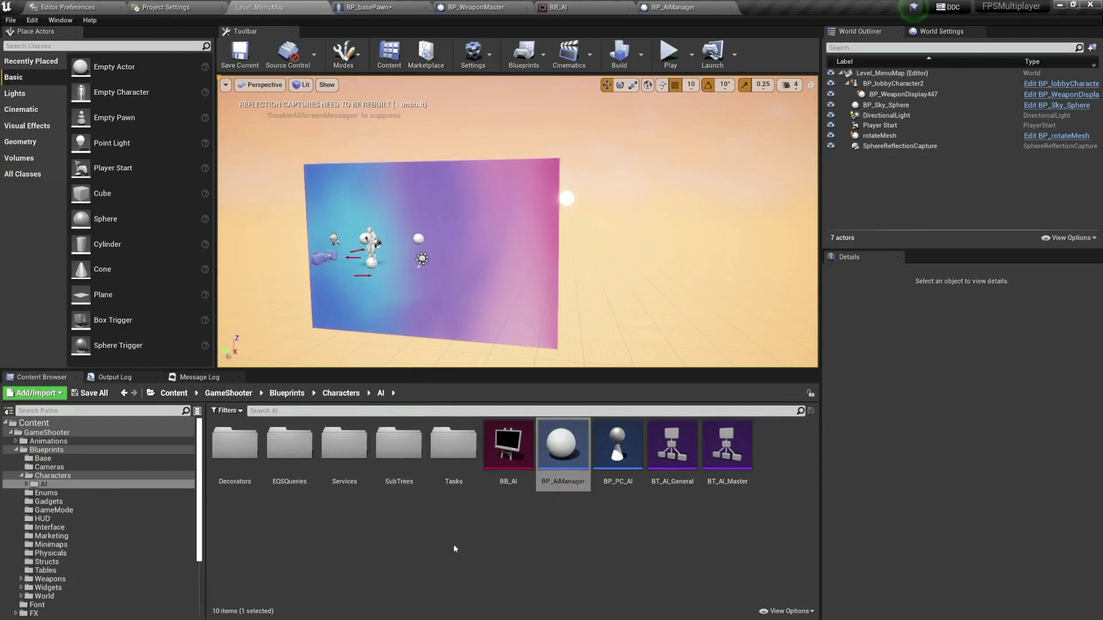
left_click(369, 7)
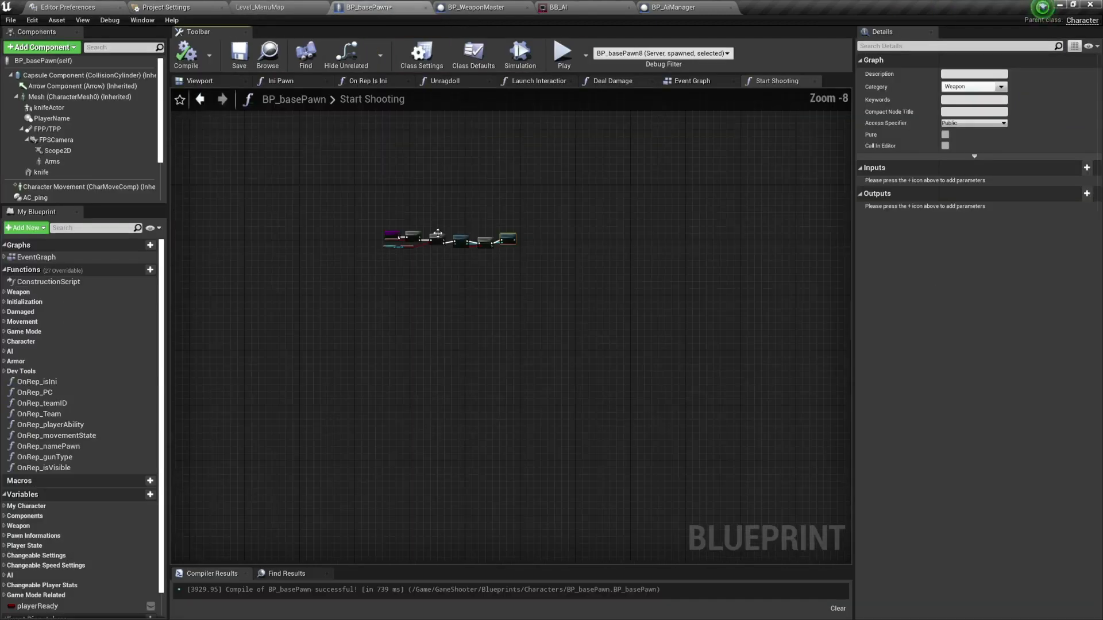
left_click(199, 81)
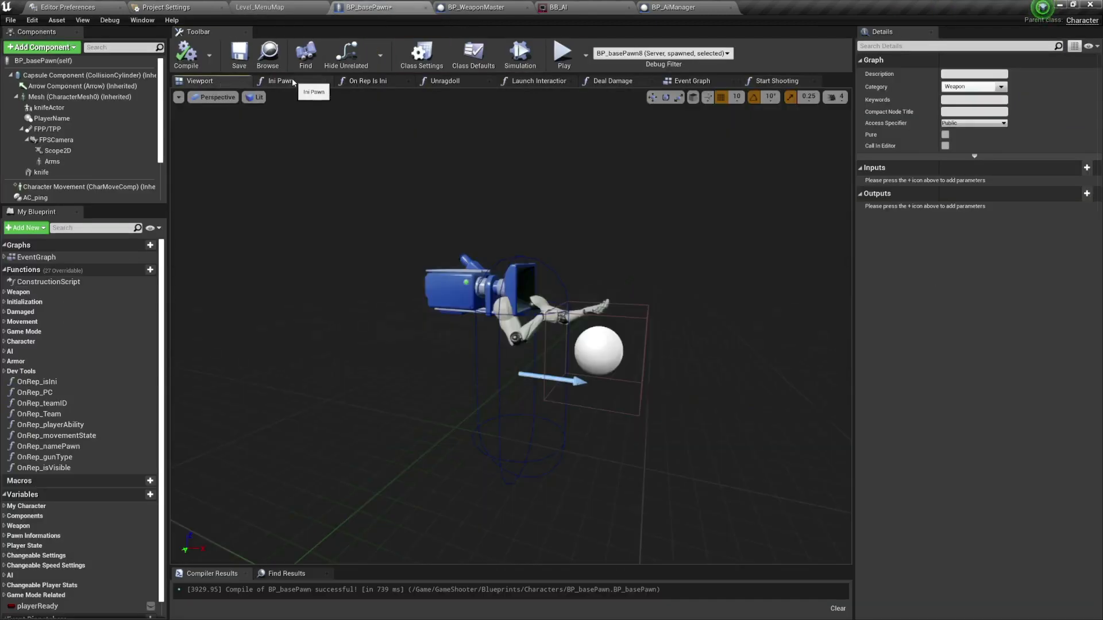
left_click(280, 81)
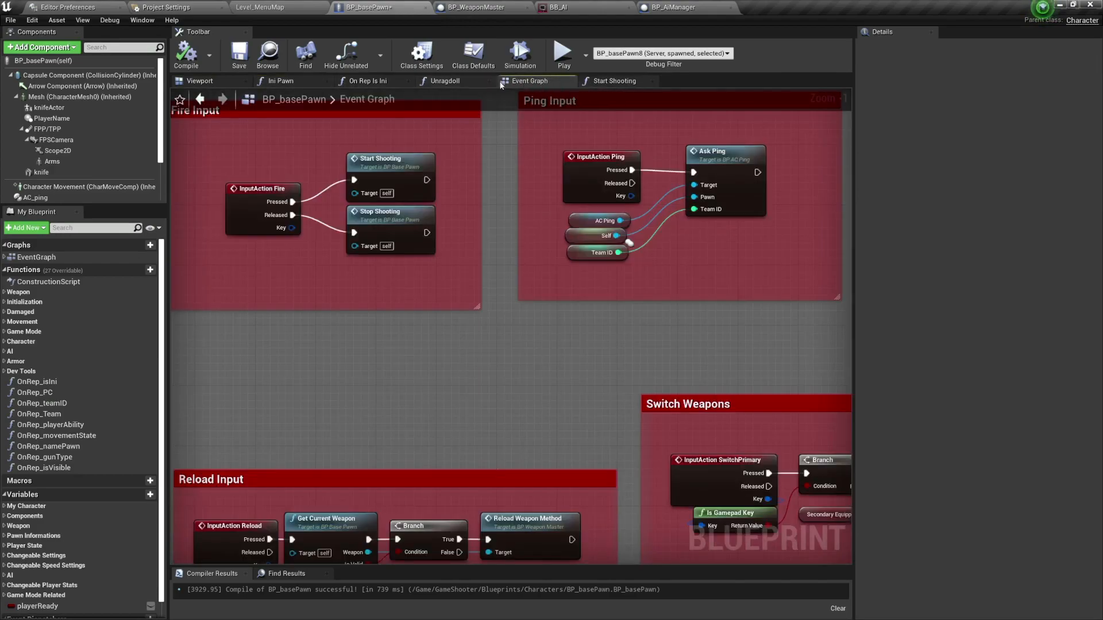
scroll("down", 3)
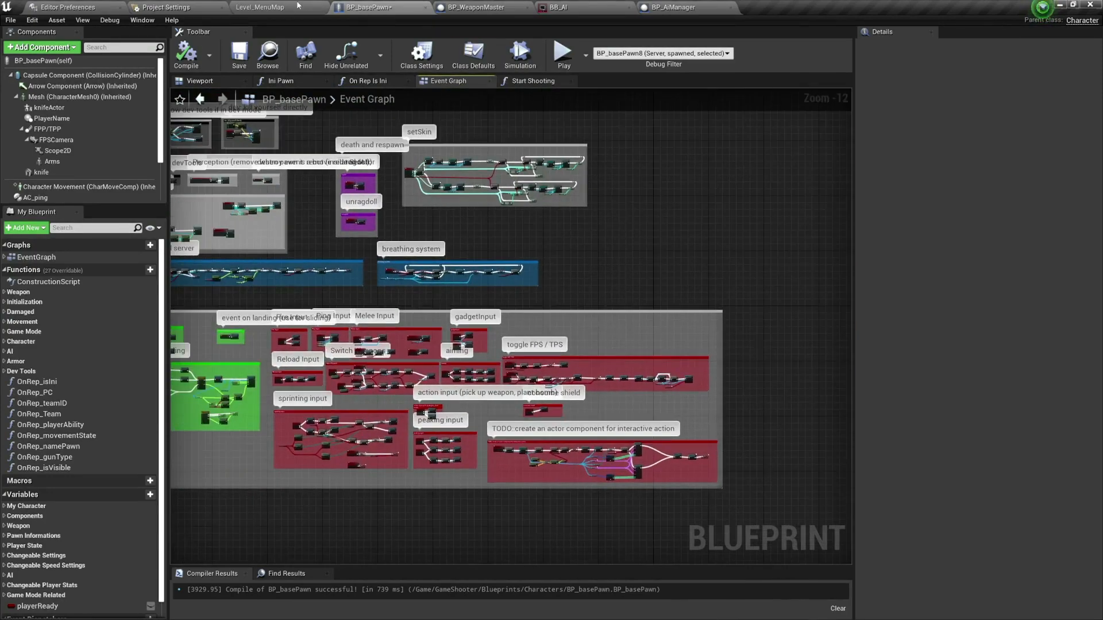
left_click(259, 7)
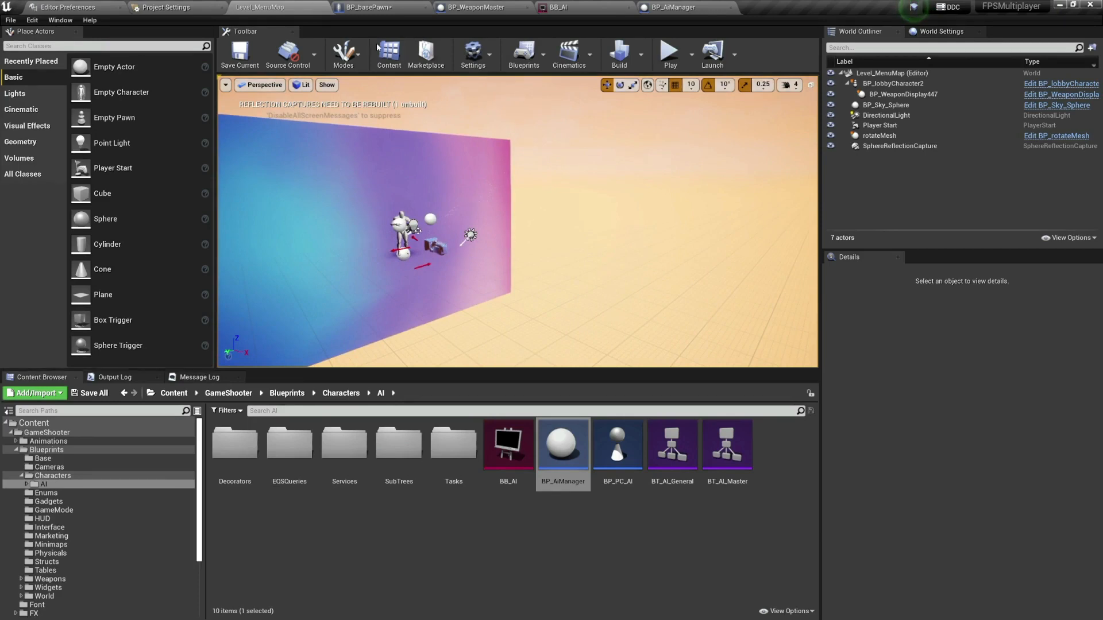
- From Level_MenuMap, navigate the Content Browser up to the GameShooter Blueprints folder with its 16 subfolders
left_click(380, 7)
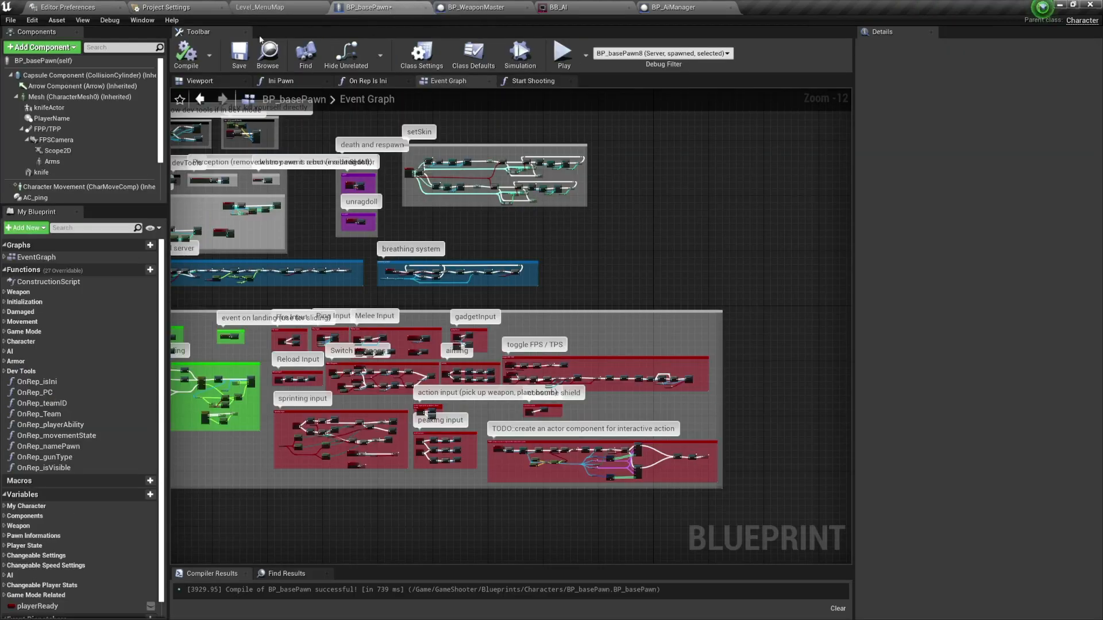
left_click(268, 7)
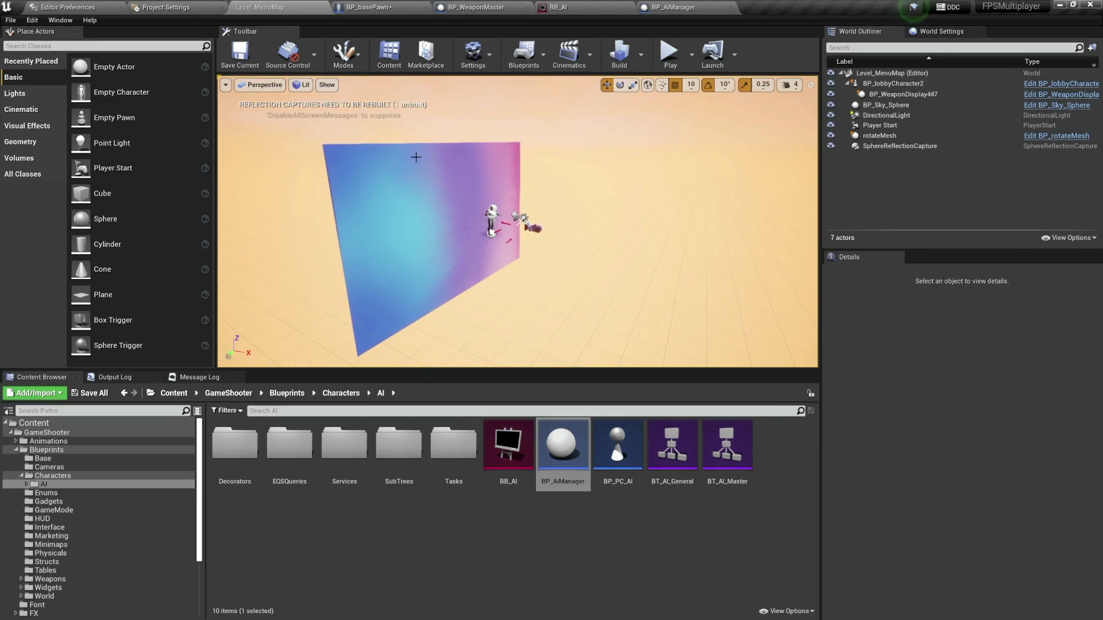
mouse_move(405, 177)
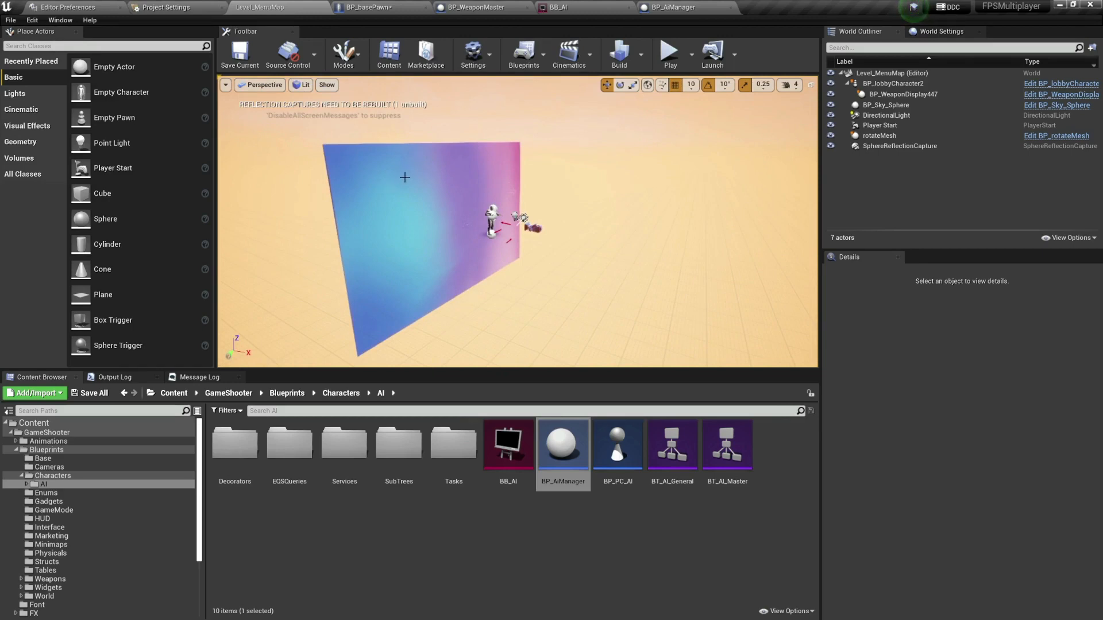
left_click(286, 393)
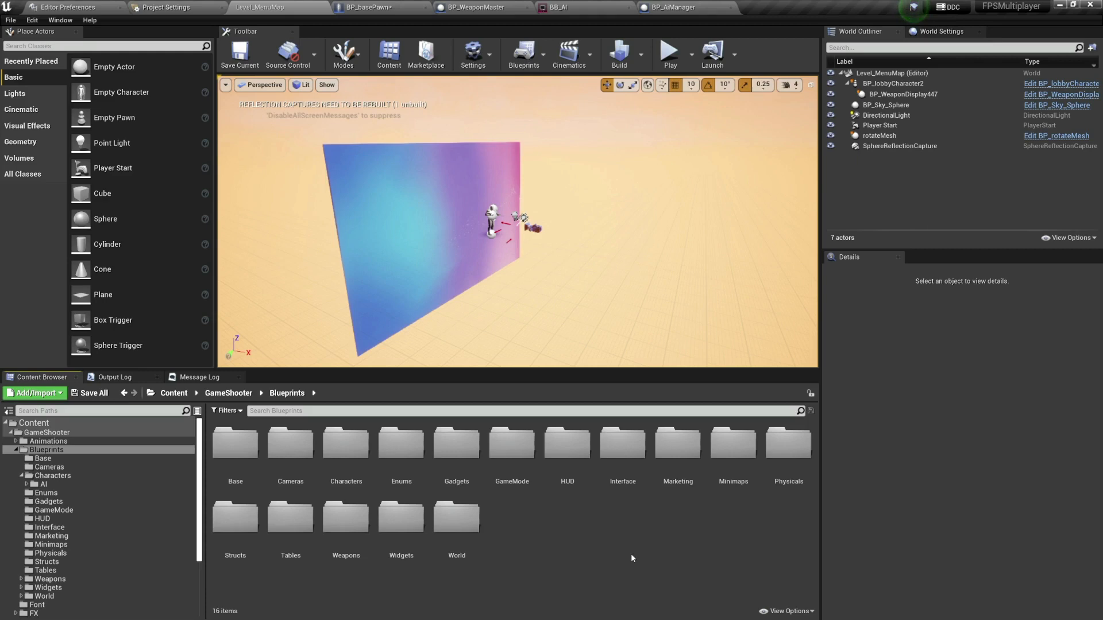
mouse_move(621, 539)
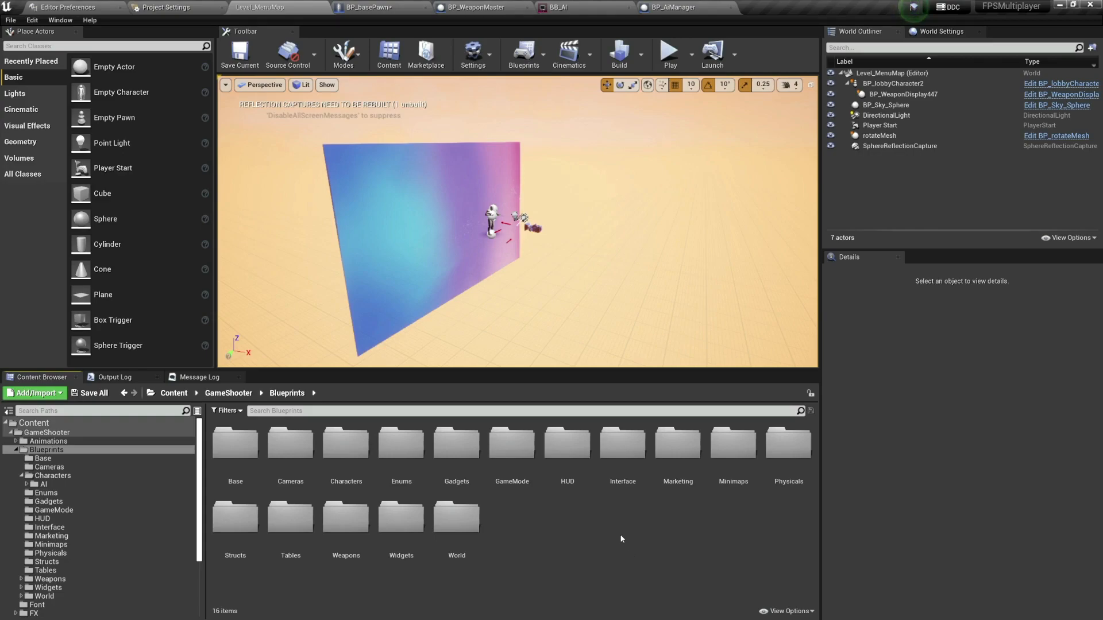